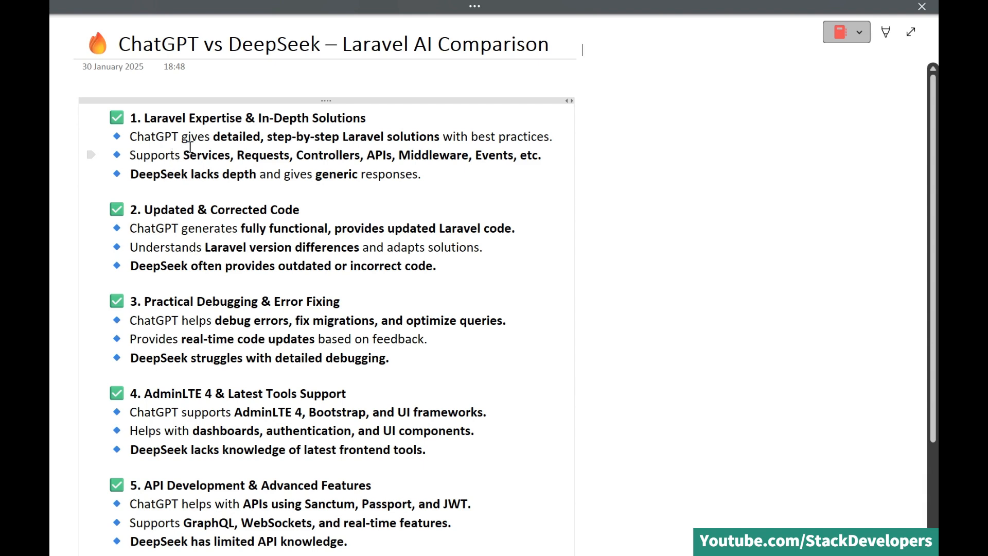
mouse_move(330, 134)
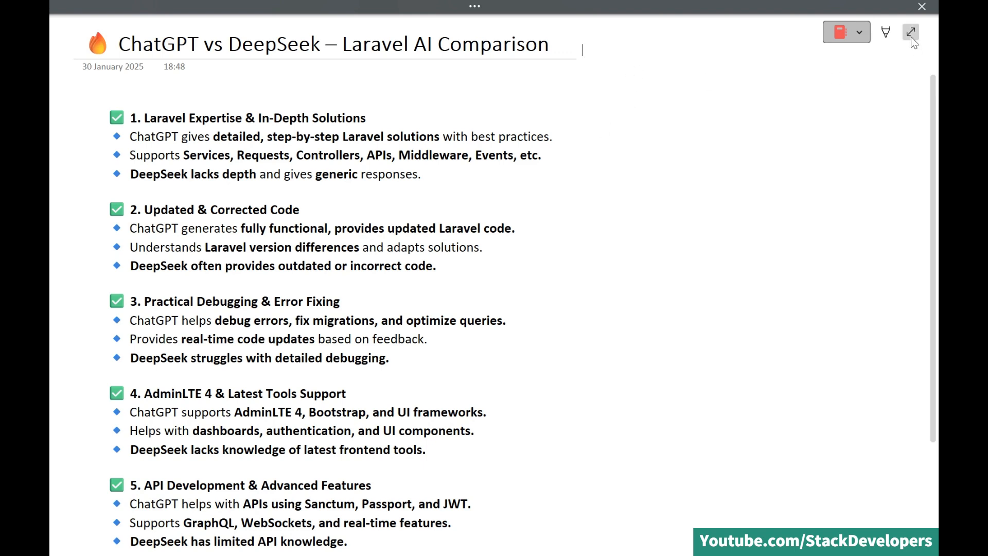
Step: Exit full-page view so the Laravel AI comparison page sits in the normal OneNote window
left_click(911, 32)
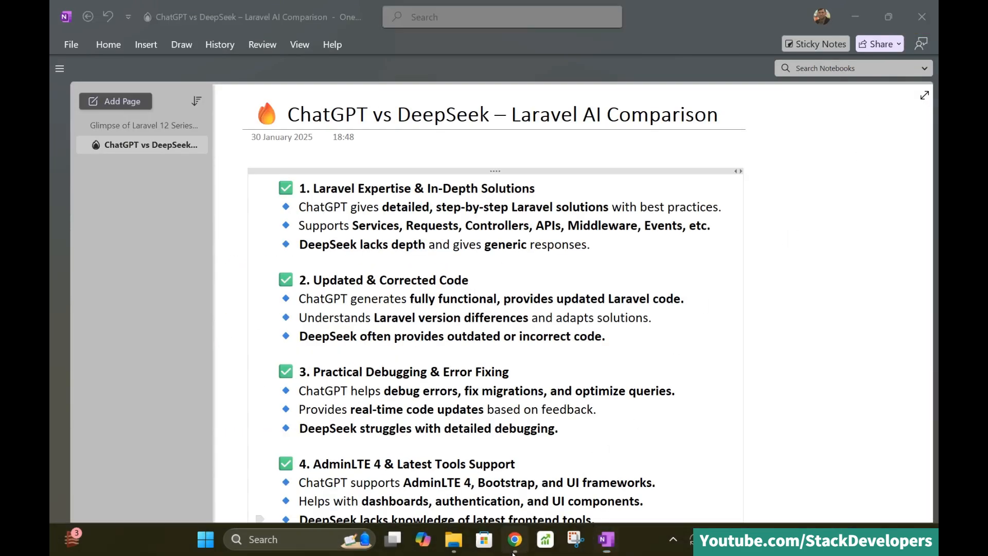
Step: Bring Chrome forward, glance at the DeepSeek chat, and return to ChatGPT's Admin Controller Refactor conversation
left_click(515, 538)
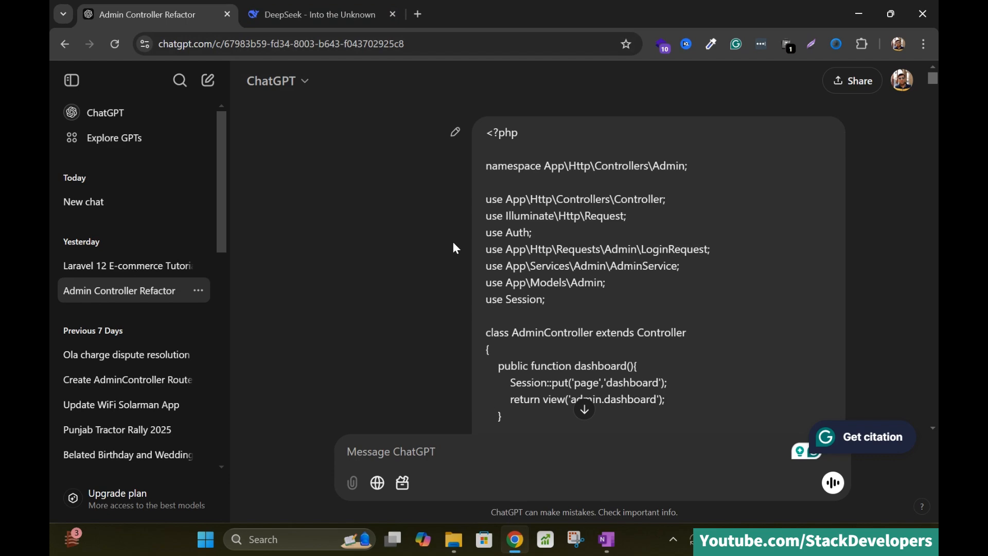
left_click(318, 13)
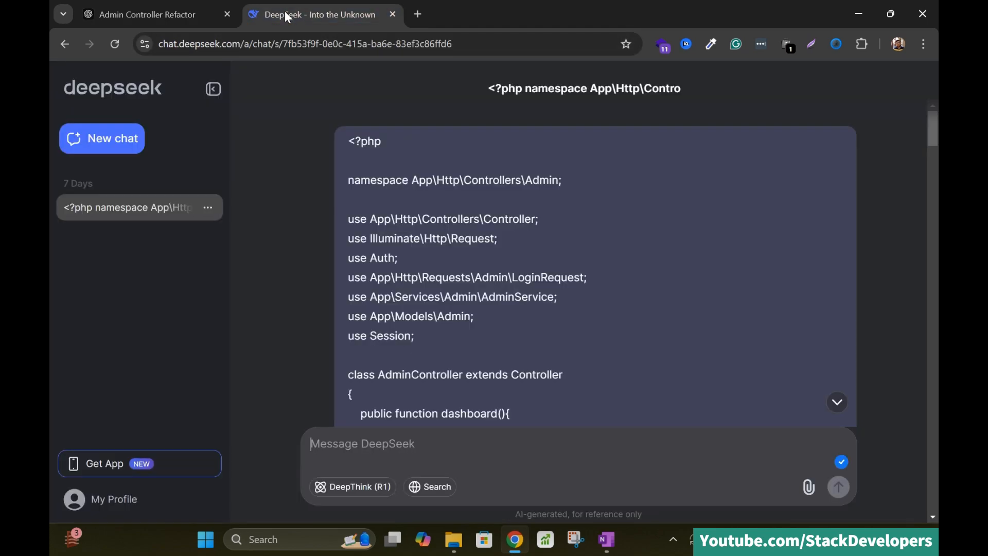
left_click(145, 15)
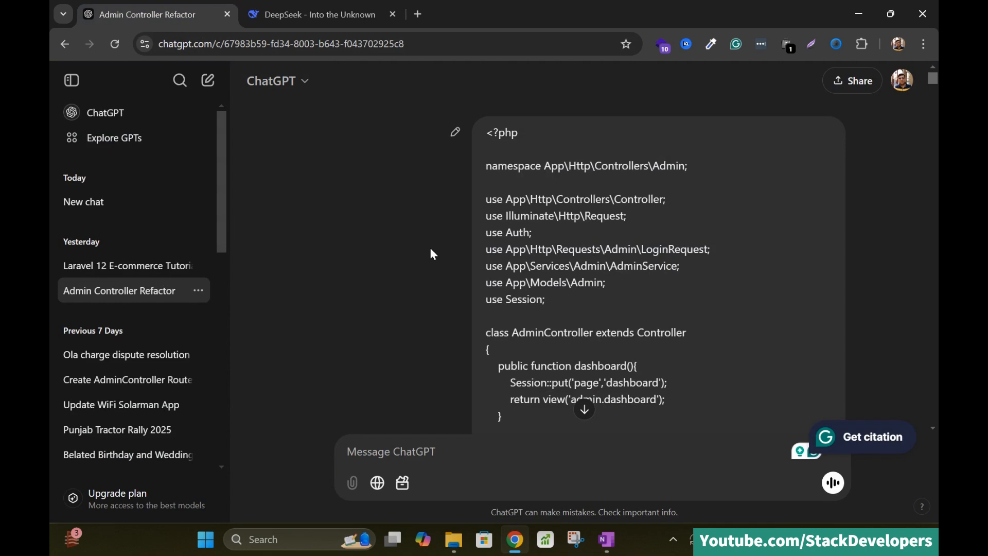
mouse_move(724, 254)
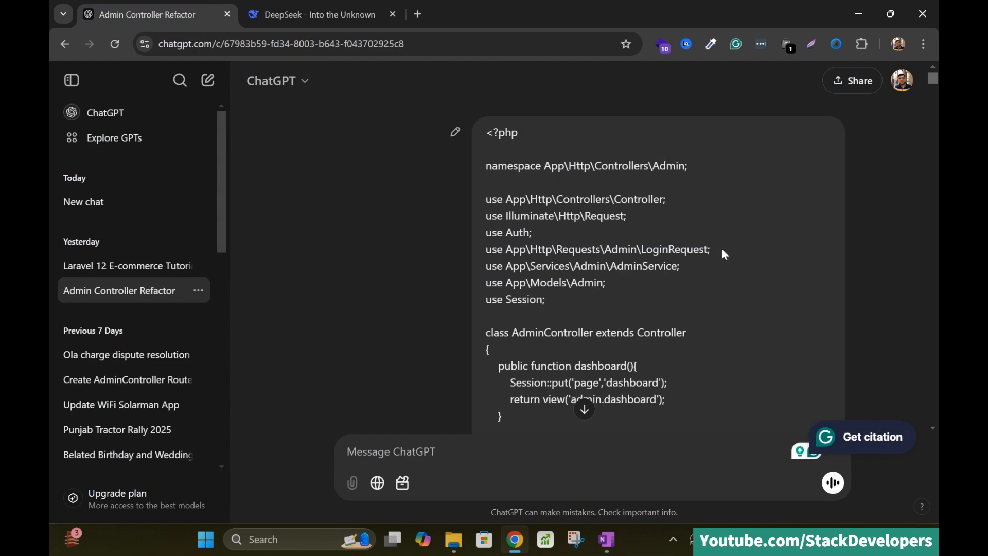
mouse_move(743, 263)
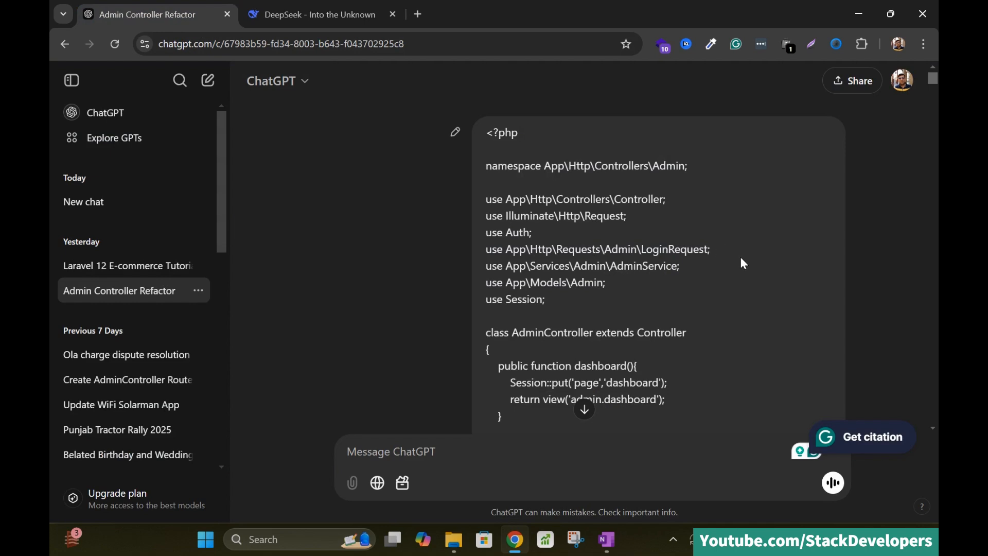
Step: Read down past the AdminController code and resource-controller request to ChatGPT's refactored reply
scroll("down", 3)
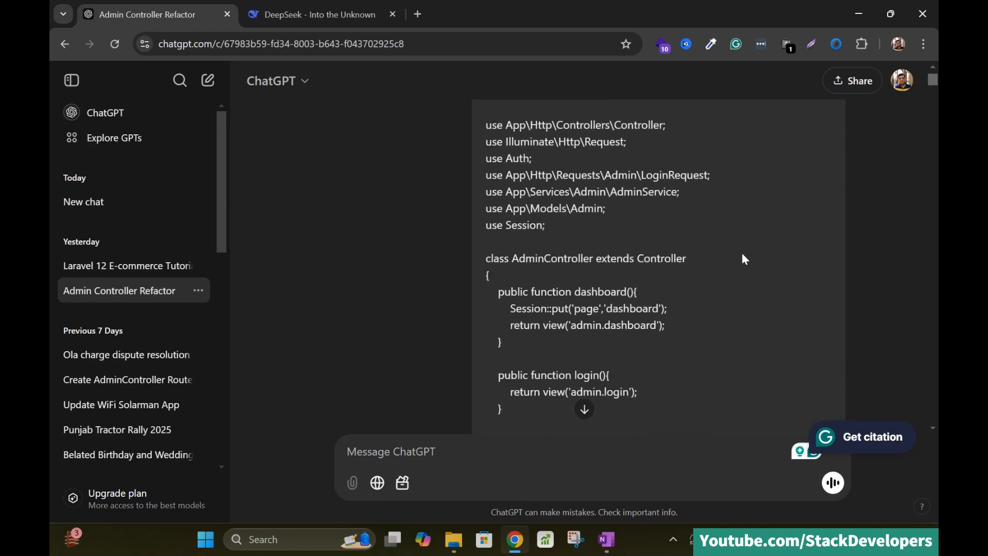
scroll("down", 3)
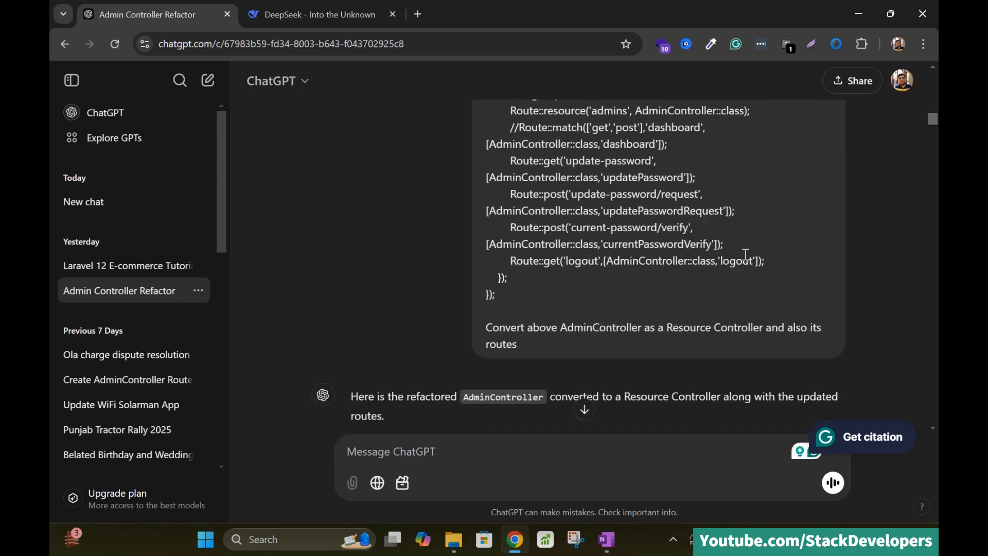
scroll("down", 3)
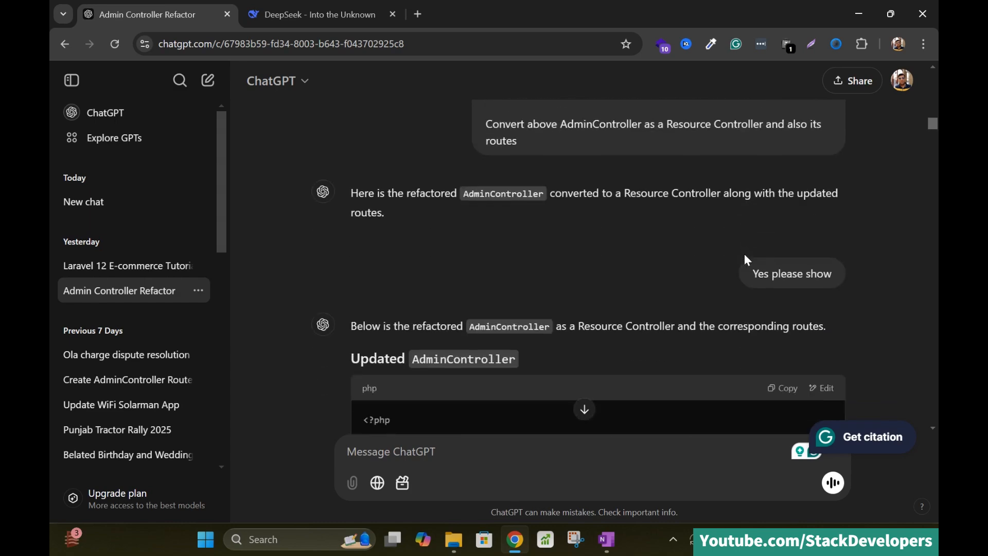
scroll("down", 3)
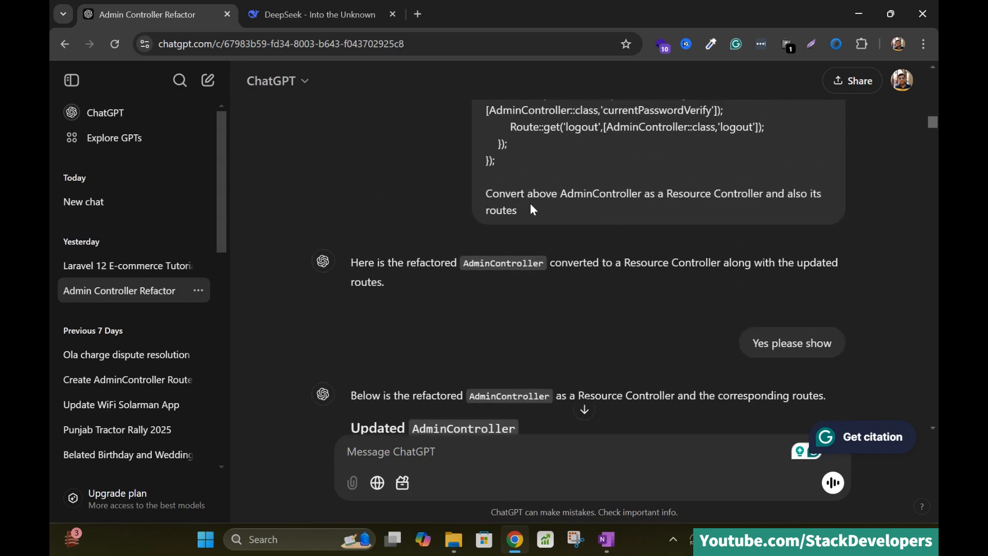
mouse_move(718, 211)
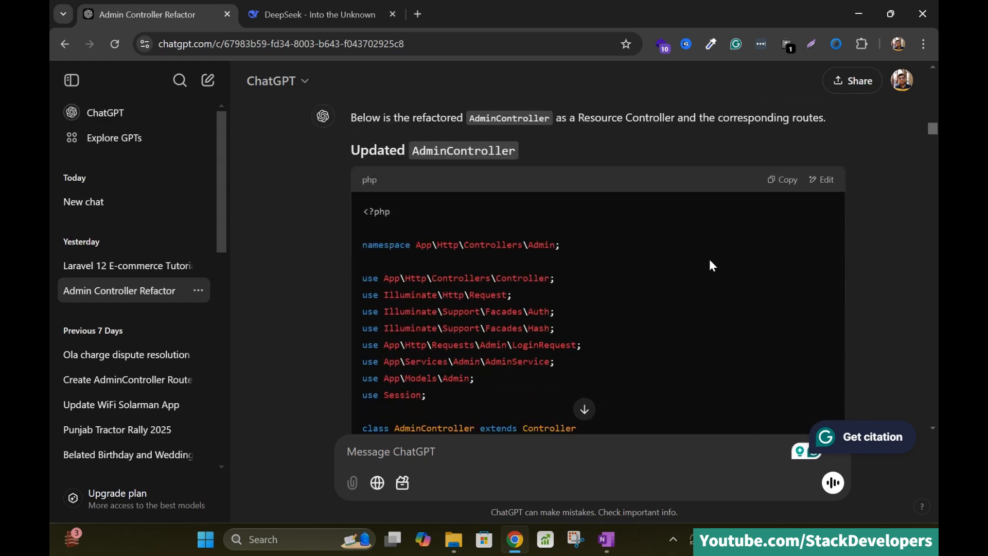
scroll("down", 3)
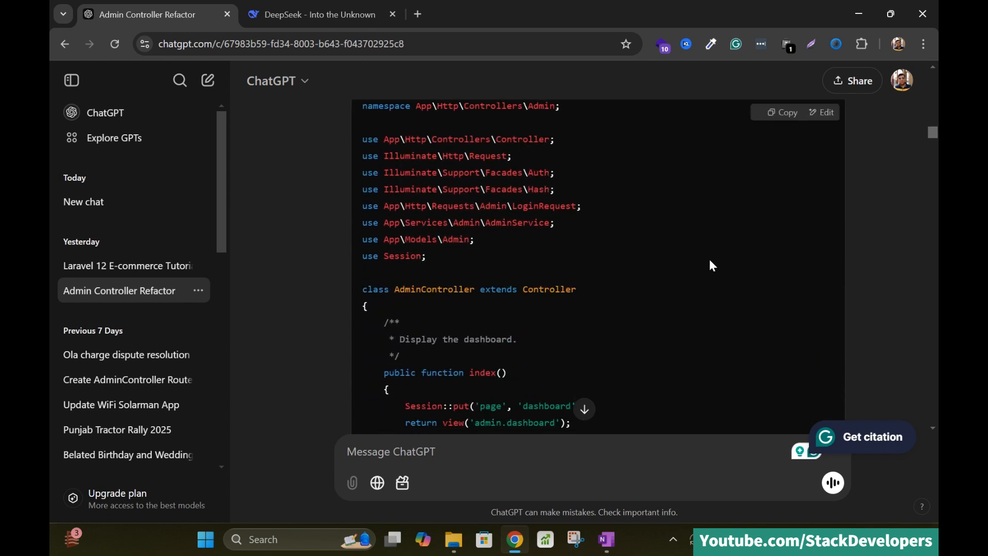
scroll("down", 3)
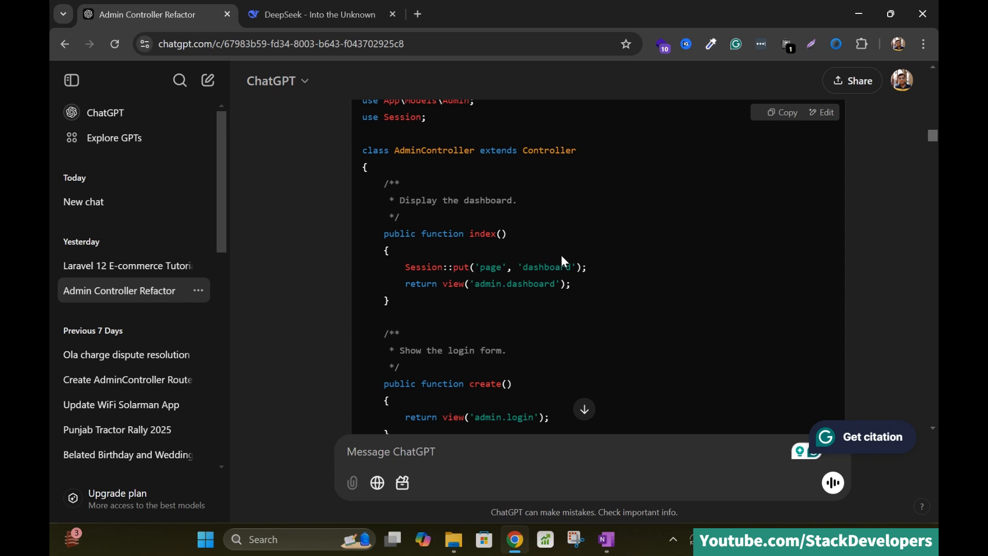
mouse_move(596, 278)
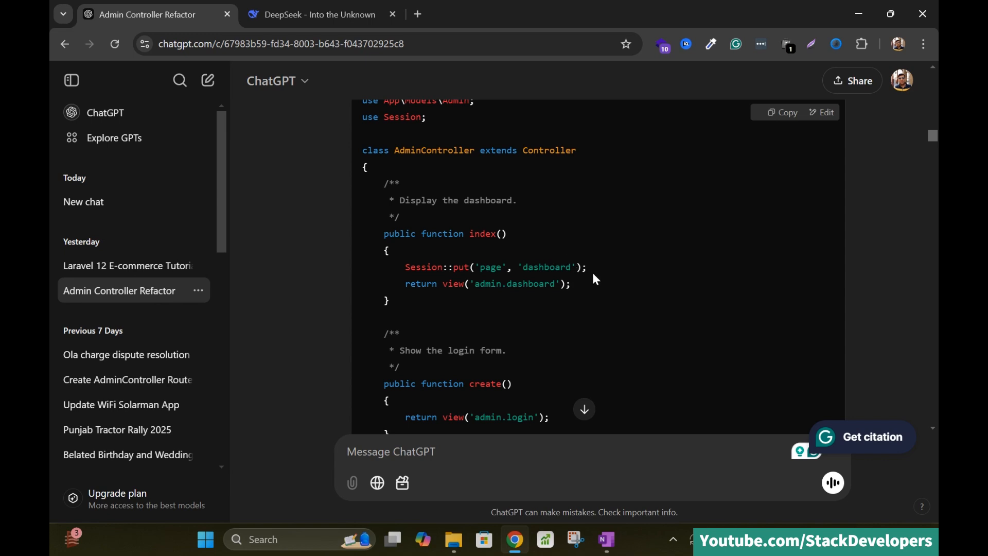
scroll("down", 3)
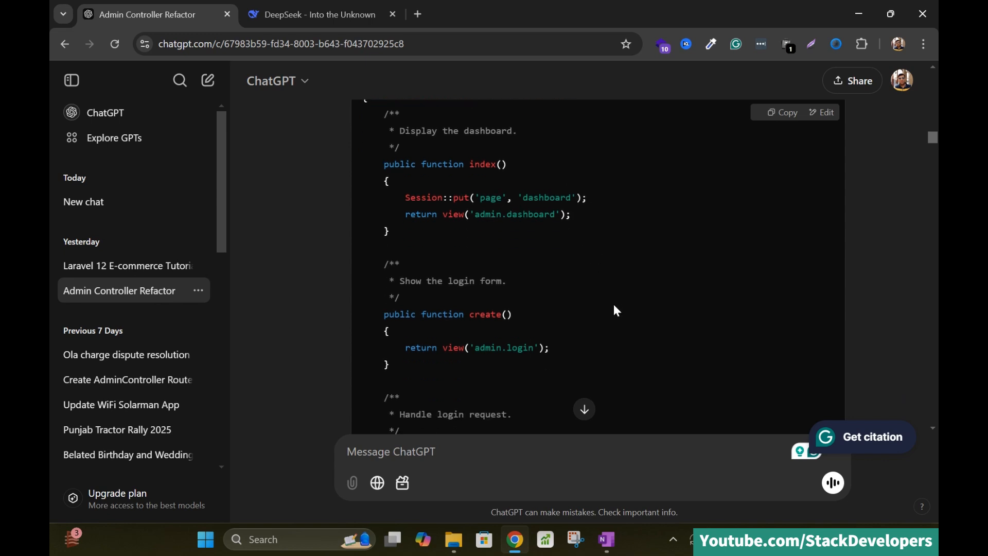
scroll("down", 3)
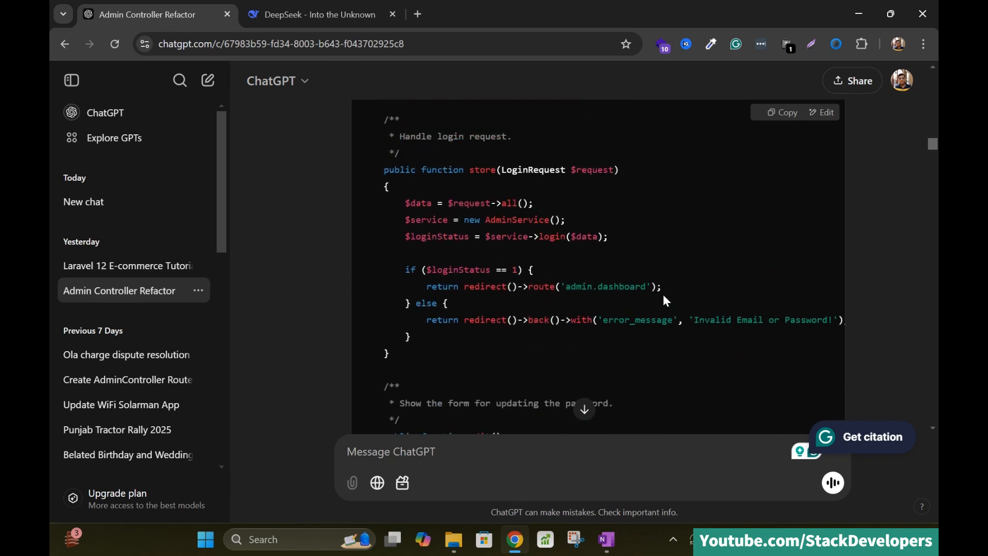
mouse_move(661, 305)
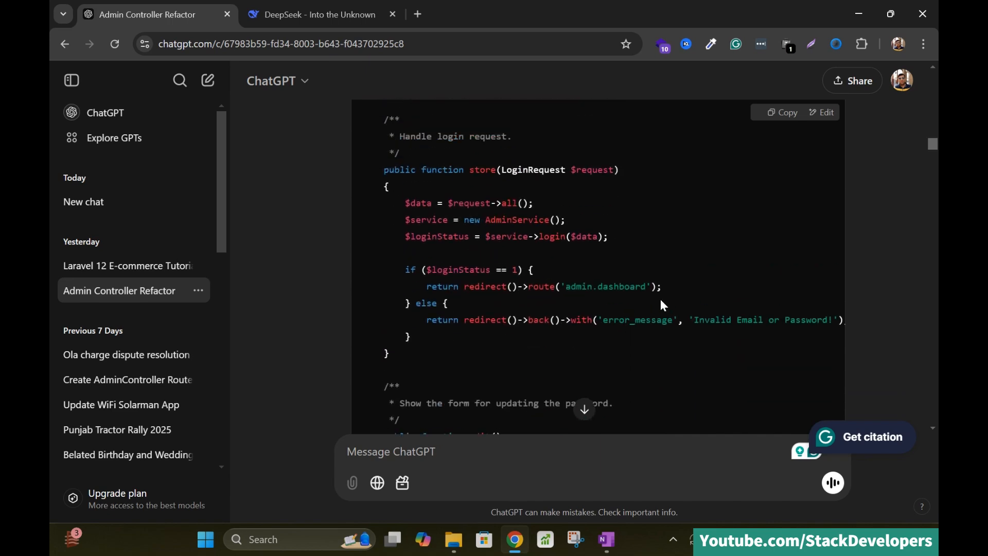
scroll("down", 3)
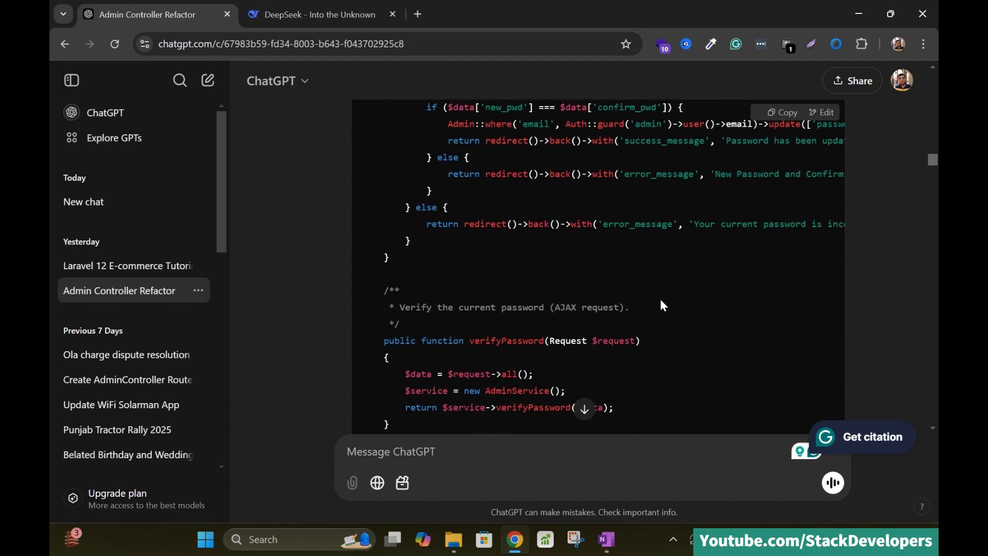
scroll("down", 3)
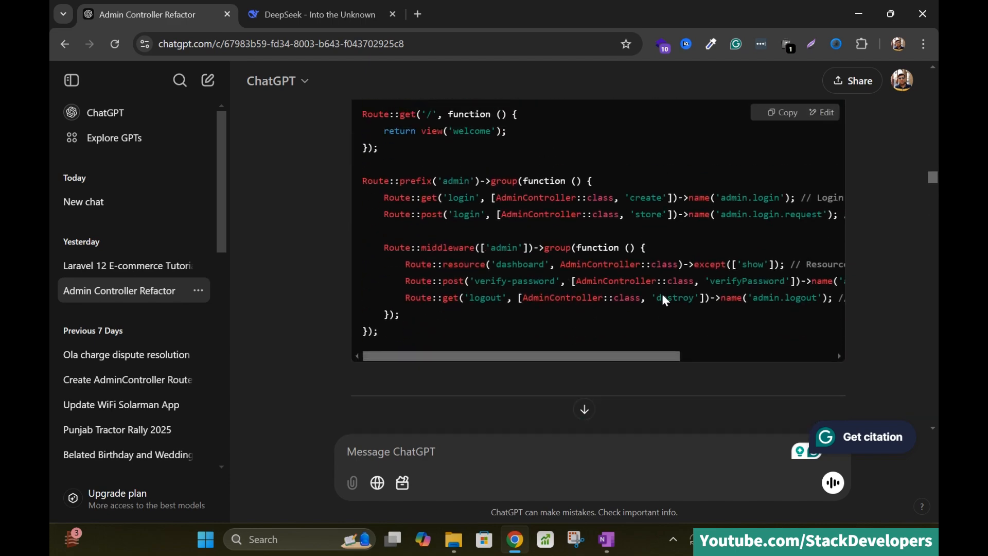
scroll("down", 3)
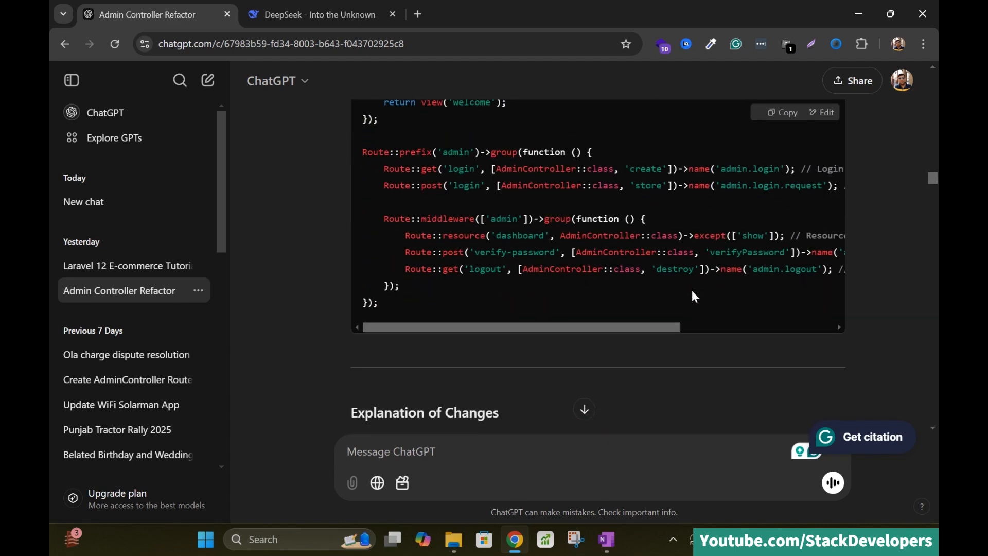
Step: Read ChatGPT's reply covering the named verify-password route form and jQuery verify URL
scroll("down", 3)
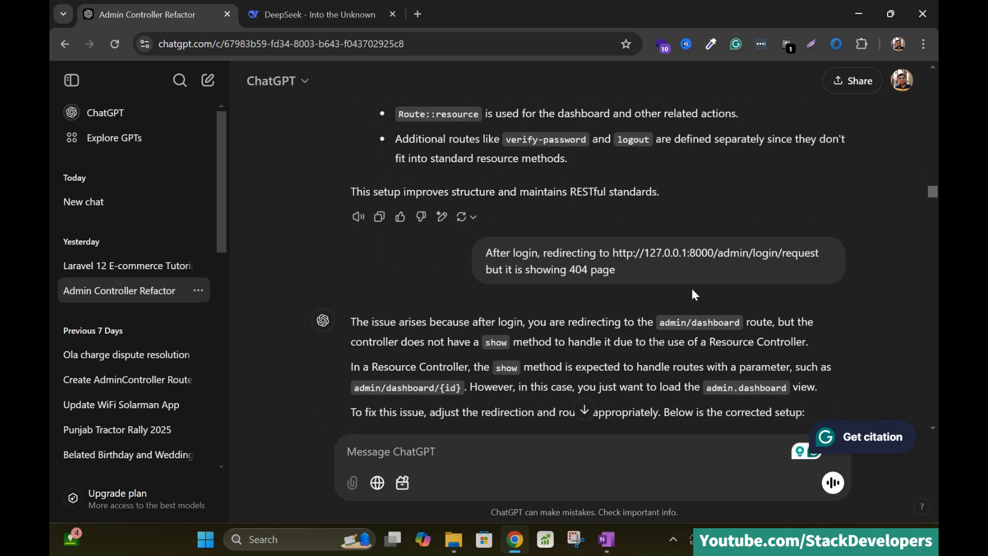
scroll("down", 3)
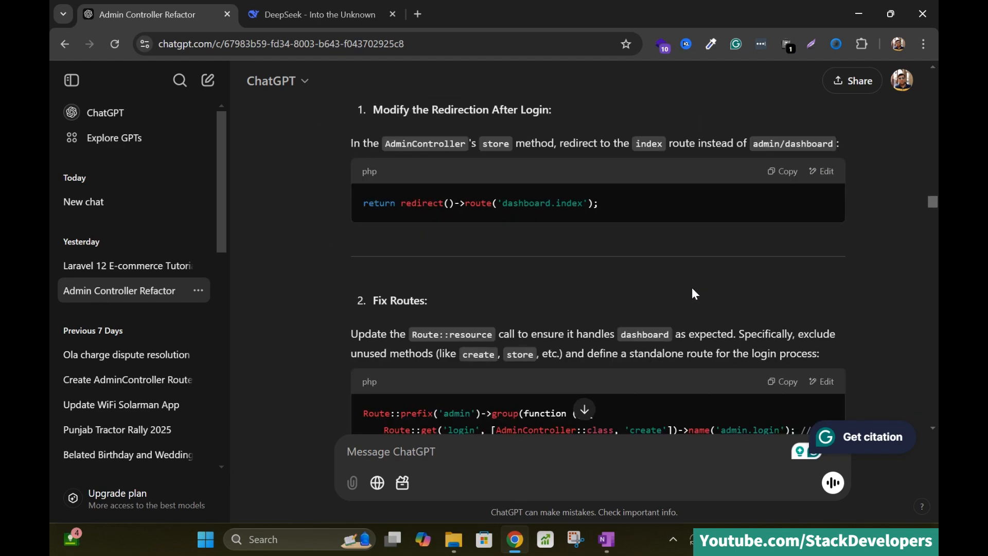
scroll("down", 3)
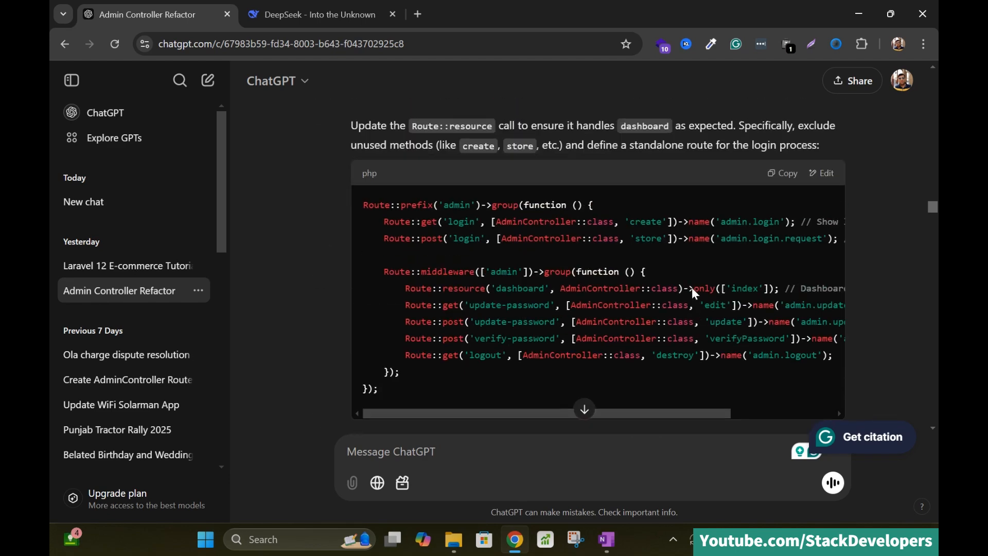
scroll("down", 3)
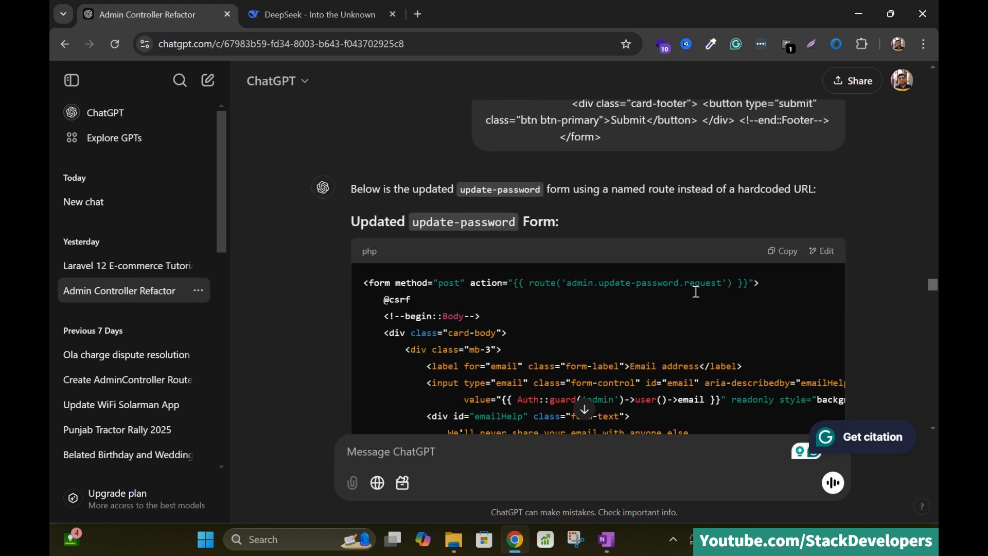
scroll("down", 3)
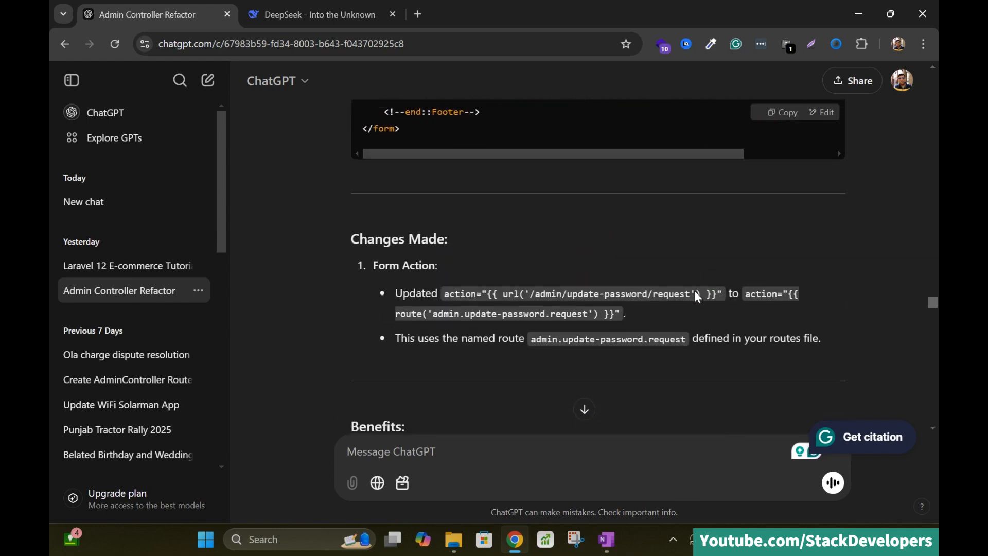
Step: Continue to the simple-URL alternative for the verify-password route
scroll("down", 3)
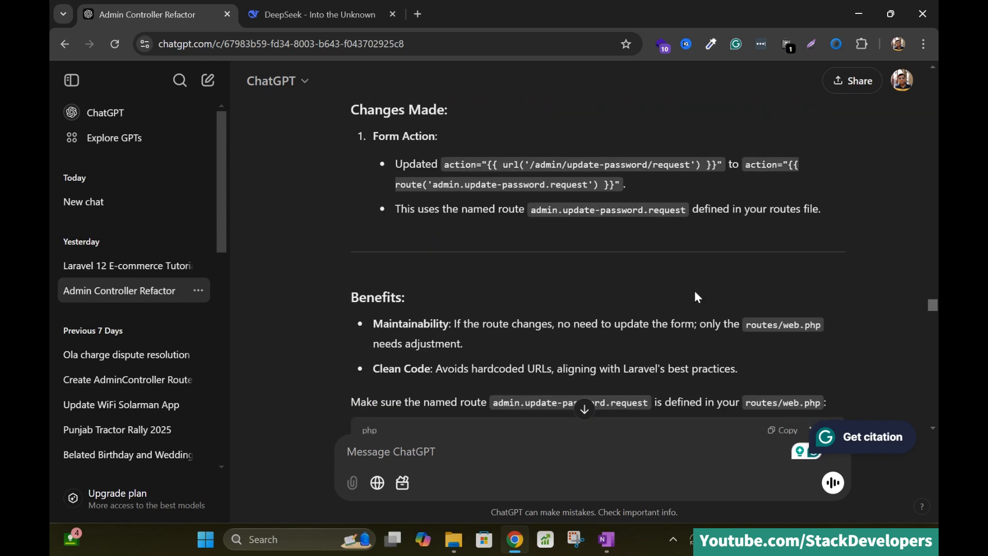
scroll("down", 3)
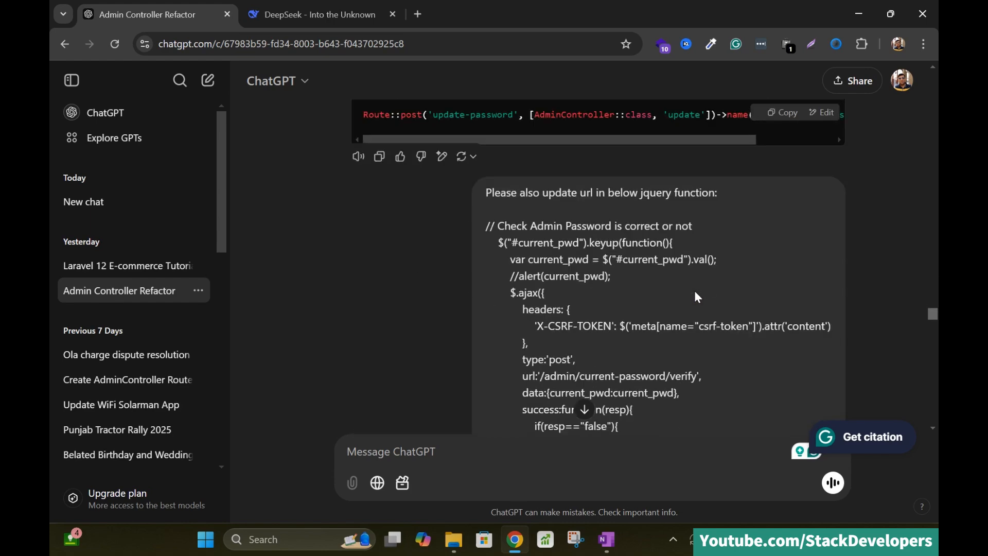
scroll("down", 3)
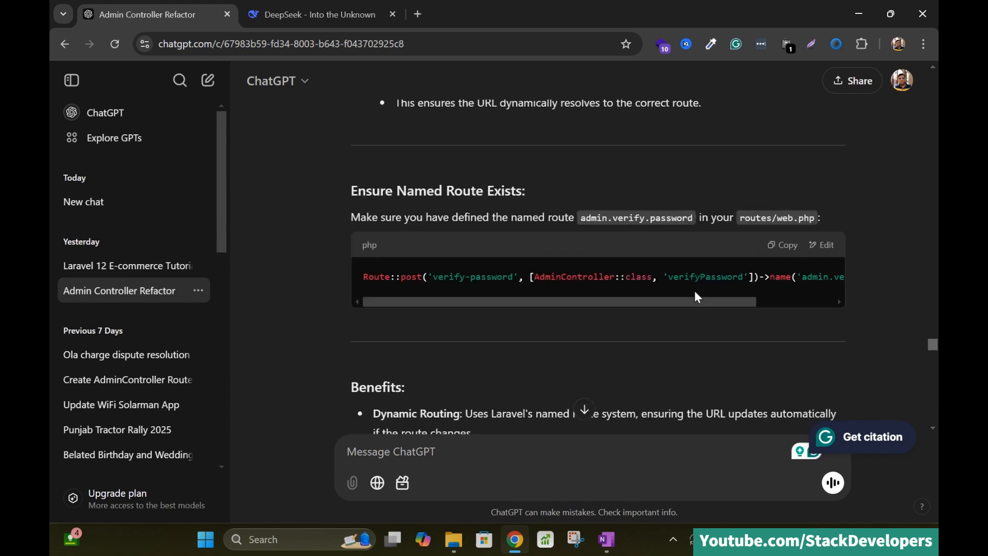
scroll("down", 3)
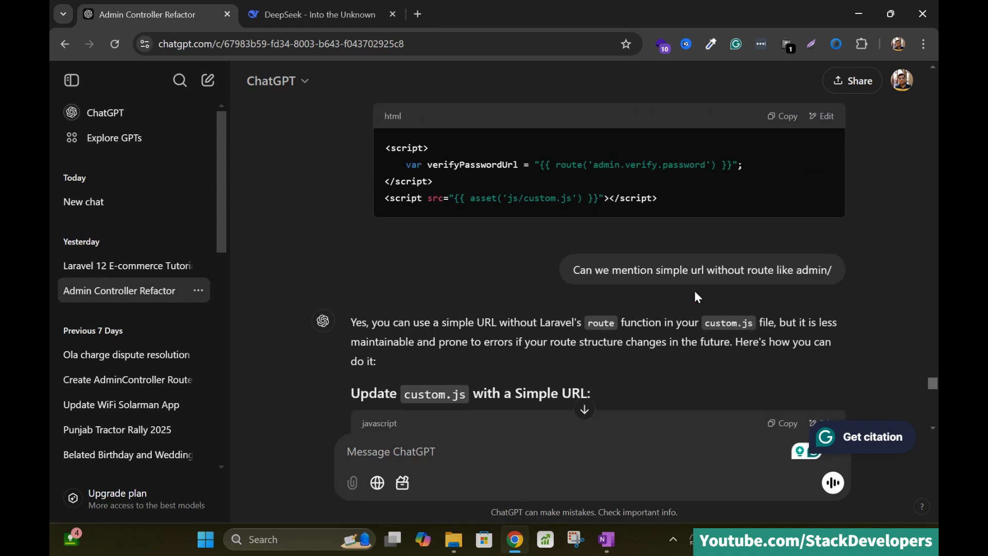
scroll("down", 3)
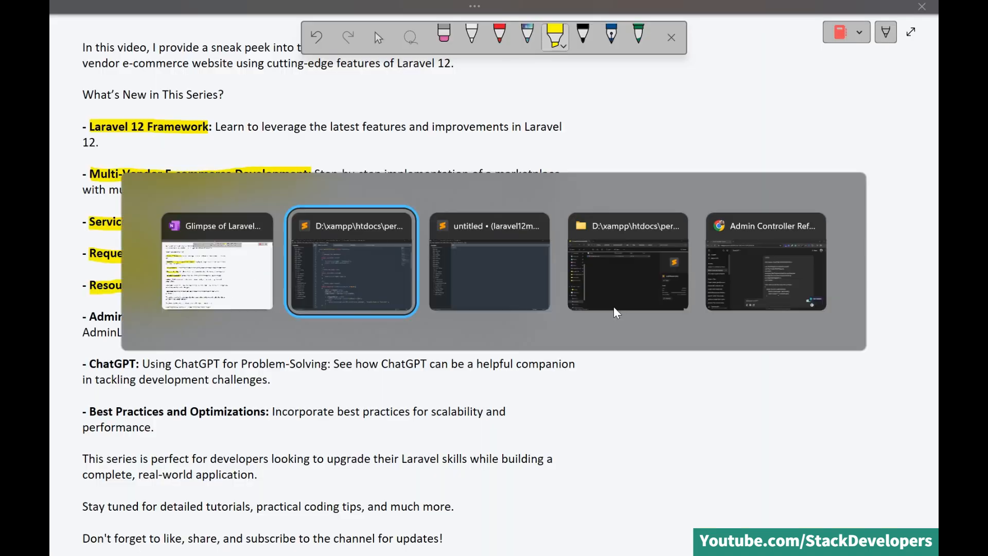
Step: In Sublime Text's laravel12multi2 window, open the original AdminController.php via Goto Anything 'admincon' and review it
left_click(350, 261)
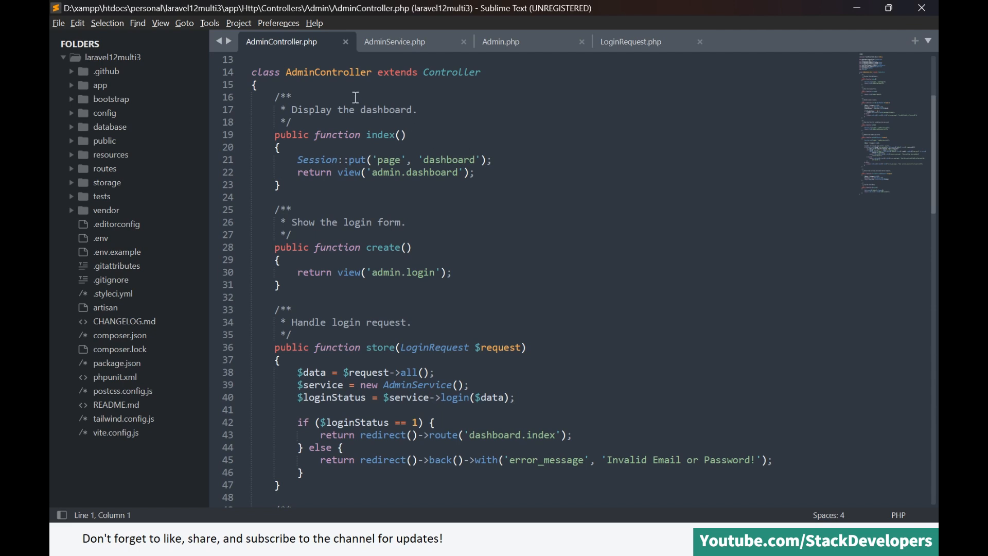
mouse_move(545, 231)
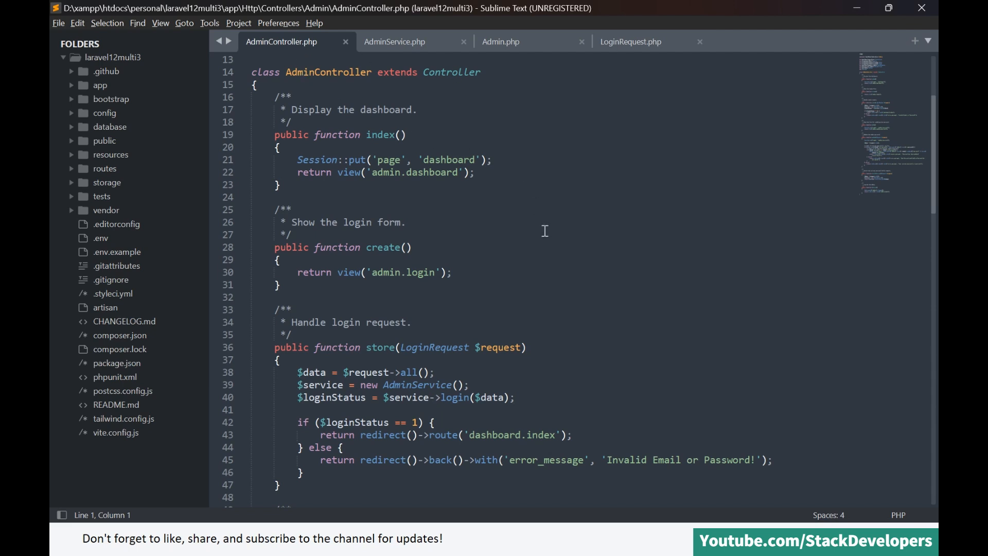
key("alt+tab")
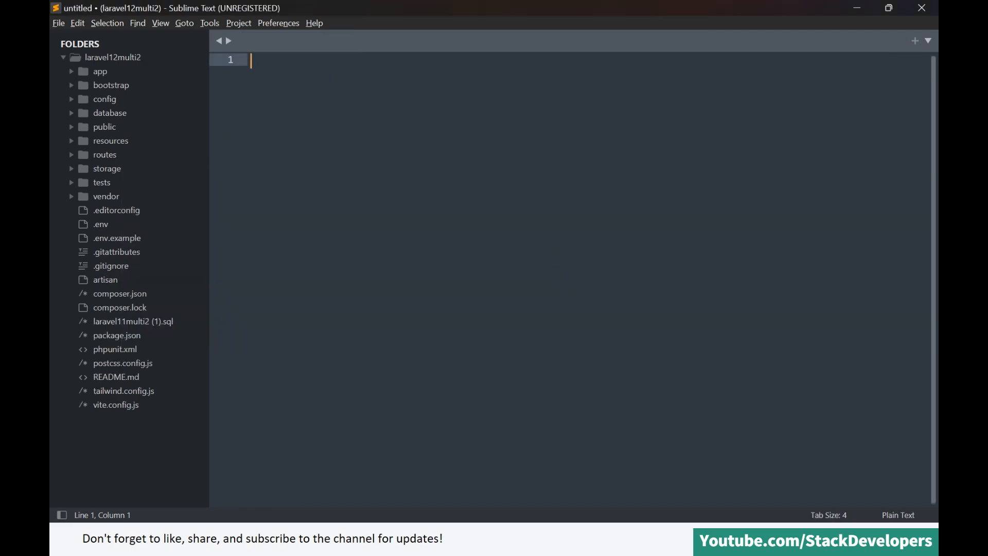
type("admincon")
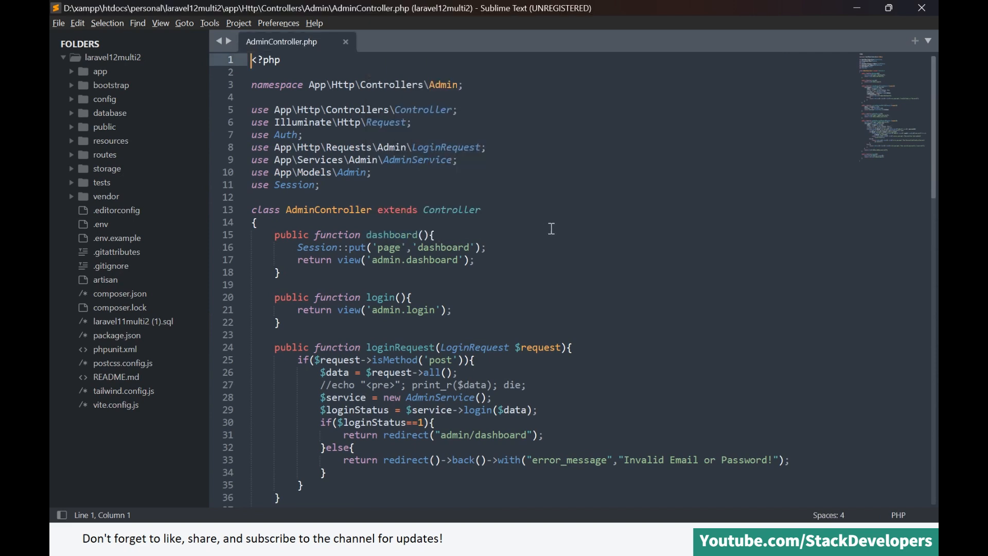
scroll("down", 3)
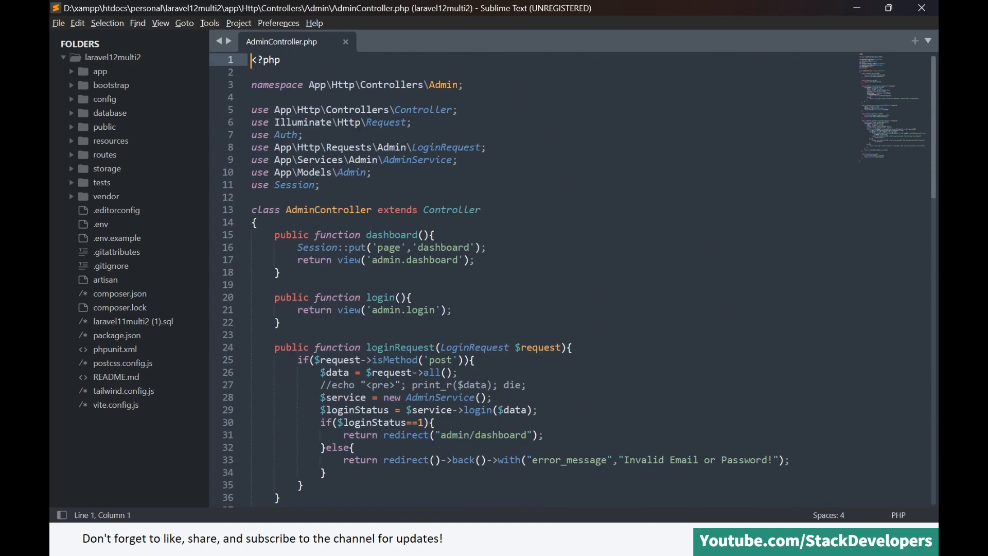
key("alt+tab")
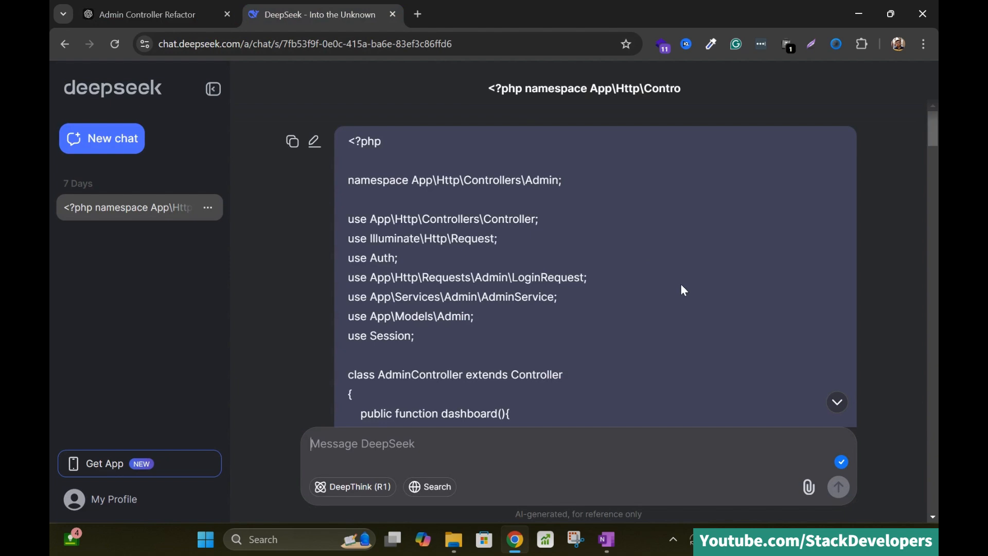
mouse_move(645, 254)
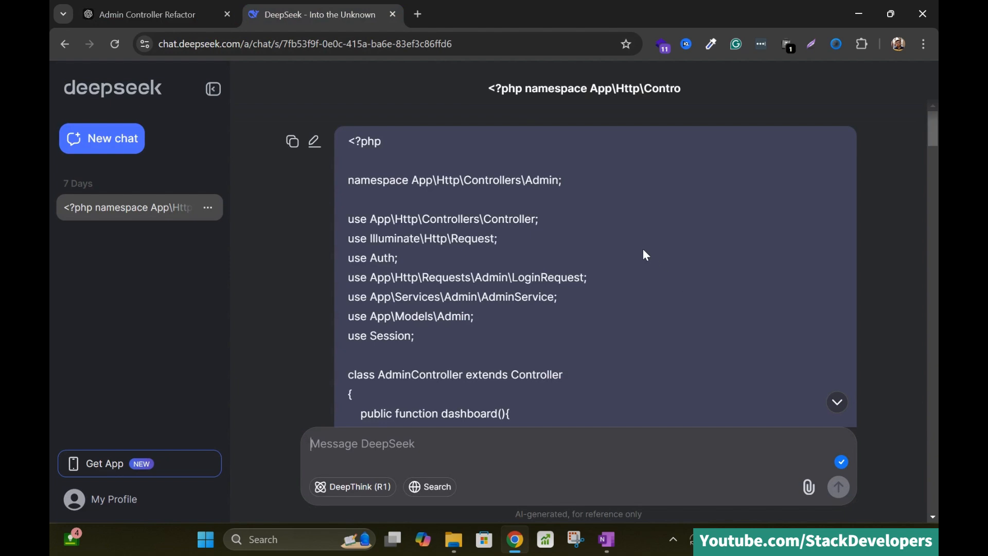
scroll("down", 3)
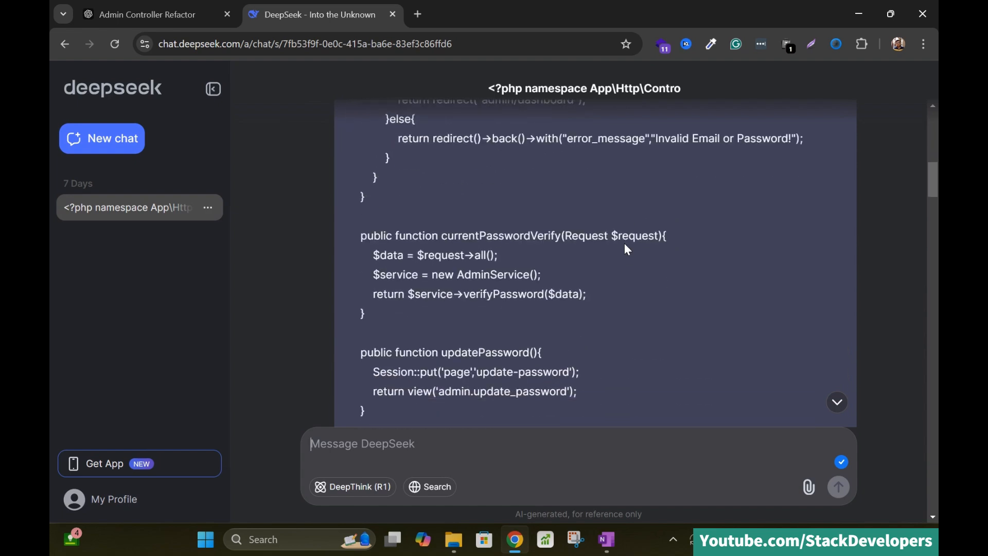
scroll("down", 3)
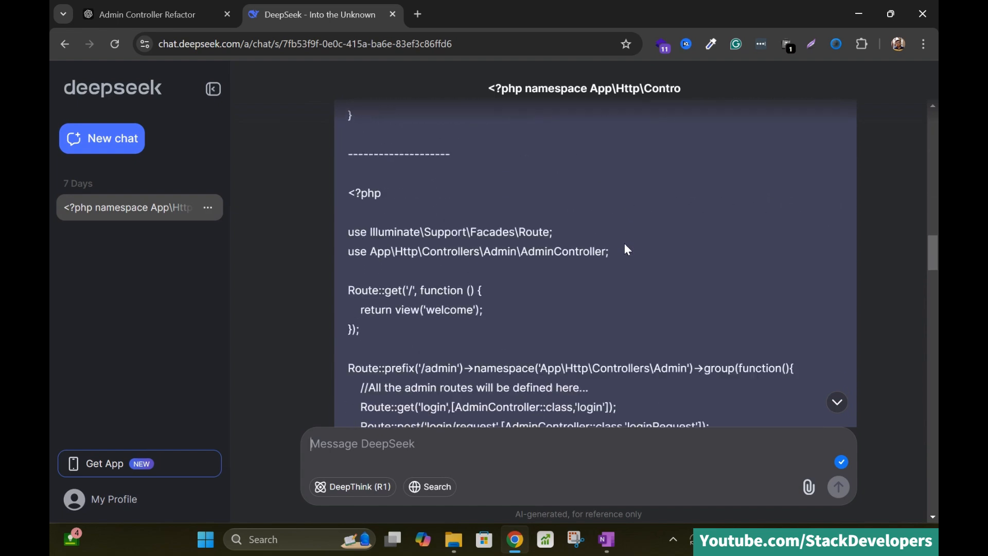
scroll("down", 3)
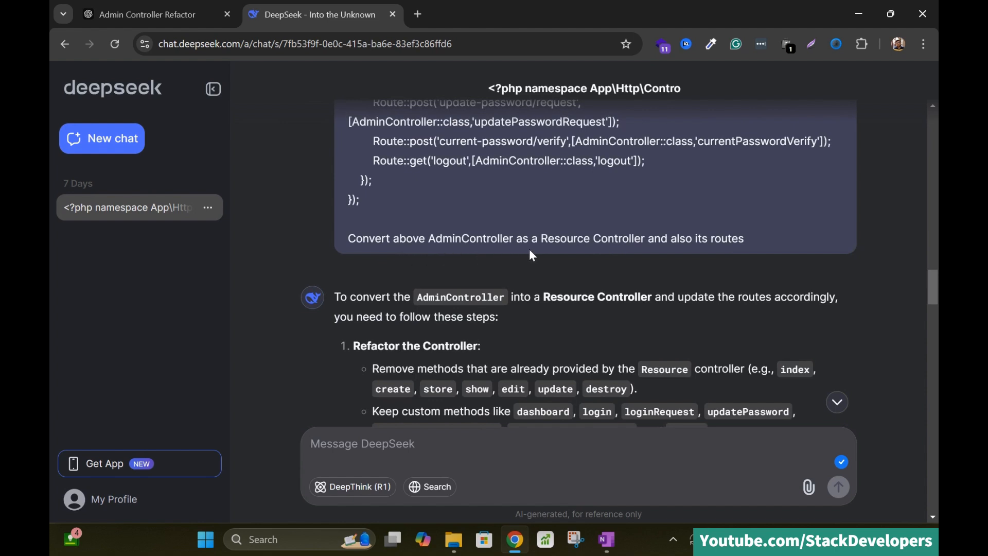
mouse_move(707, 254)
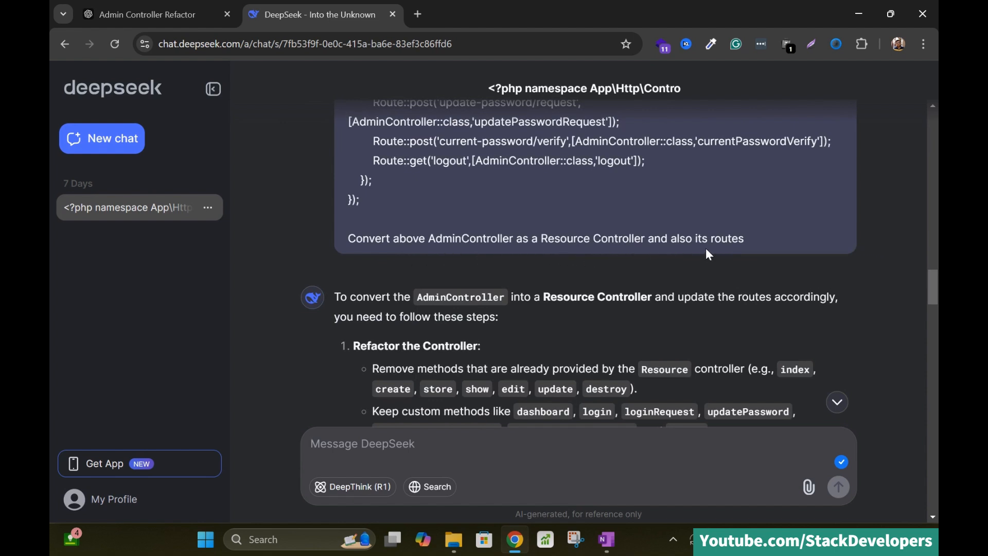
mouse_move(747, 275)
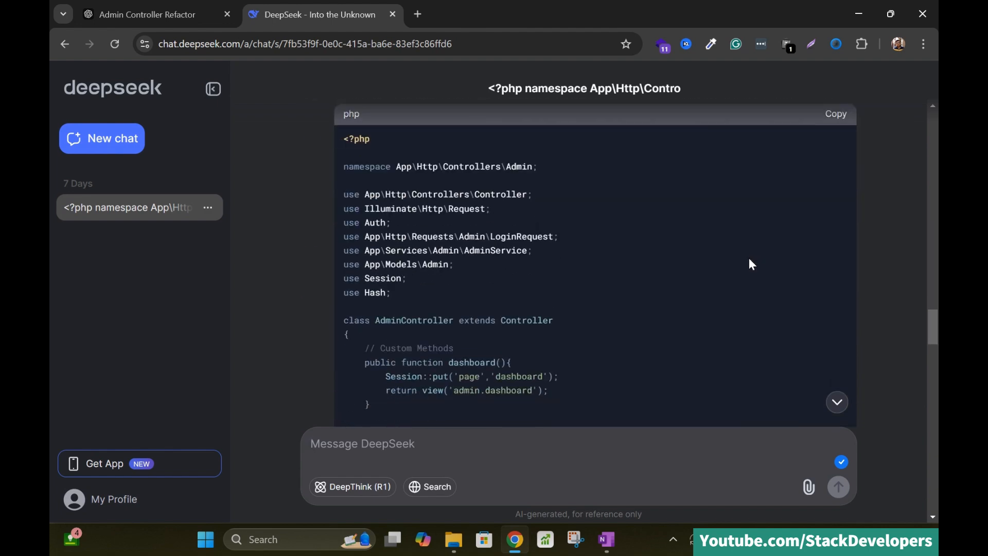
scroll("down", 3)
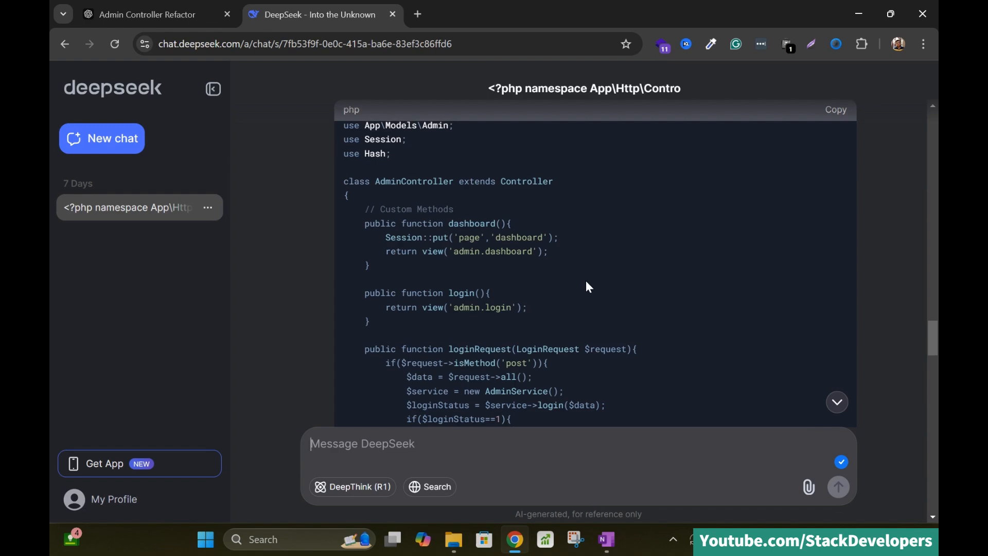
scroll("down", 3)
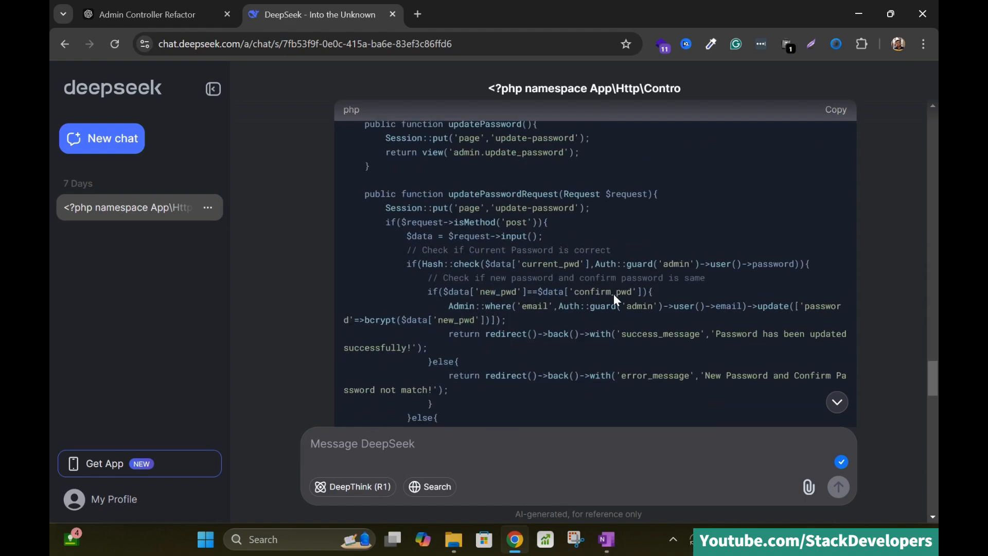
scroll("down", 3)
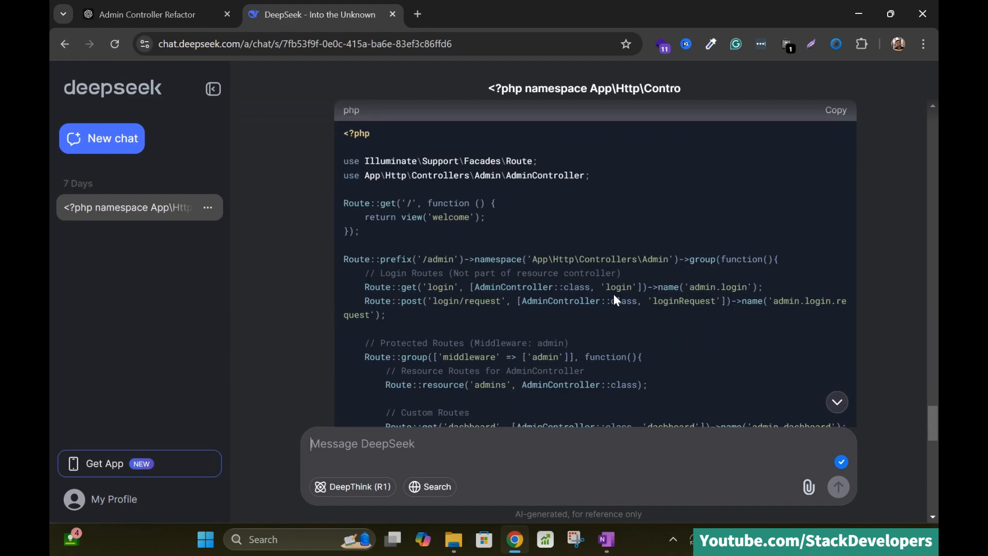
scroll("down", 3)
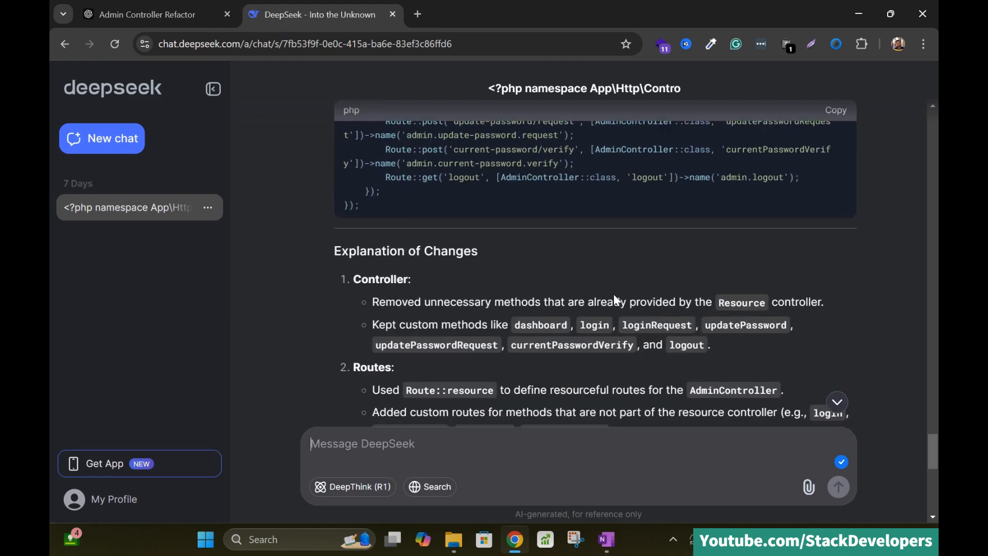
scroll("down", 3)
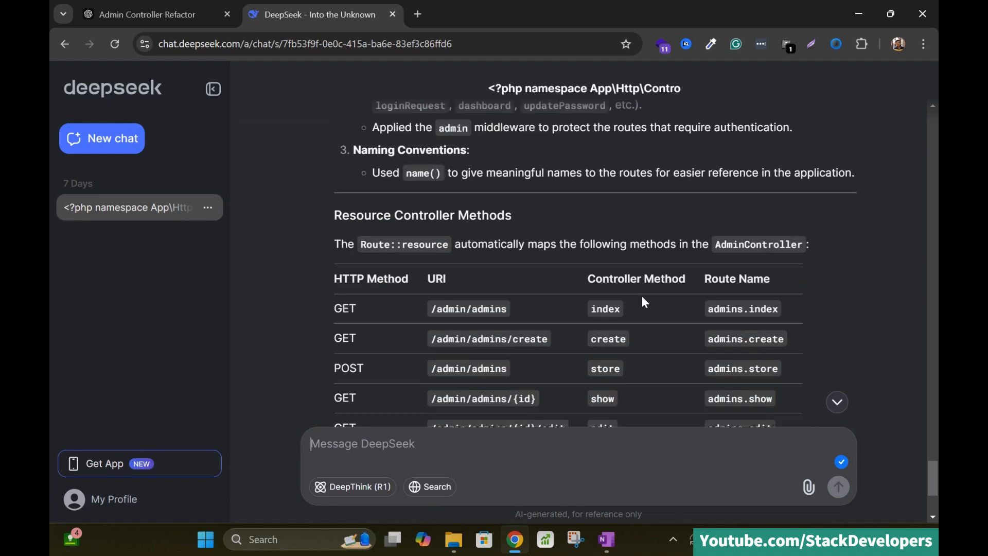
scroll("down", 3)
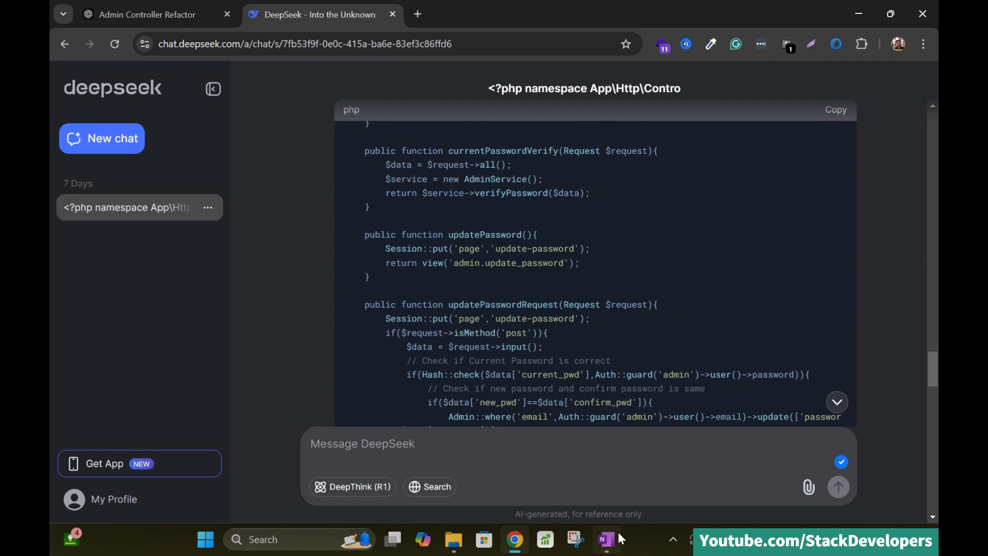
Step: Review the OneNote checklist's debugging, AdminLTE, API and community points, then return to the browser
left_click(604, 538)
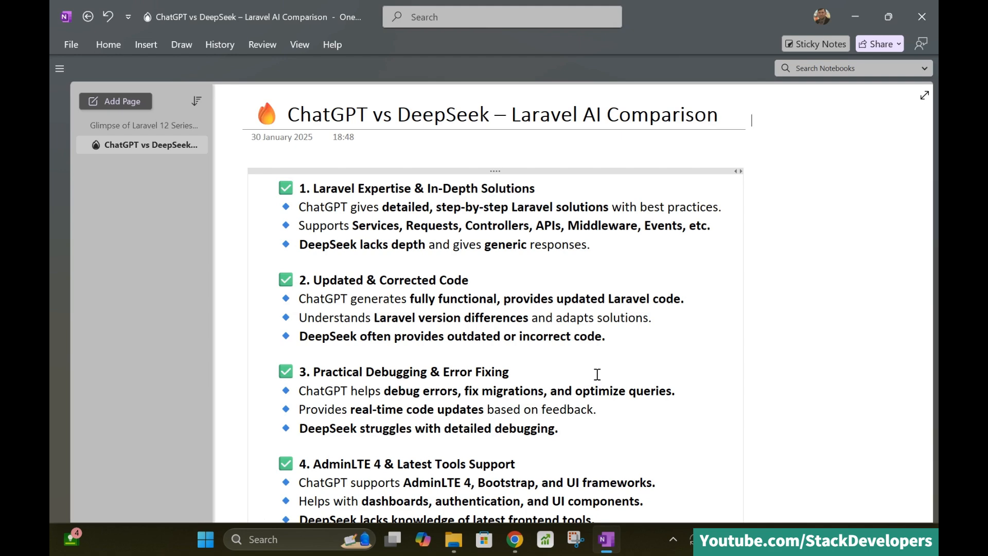
scroll("down", 3)
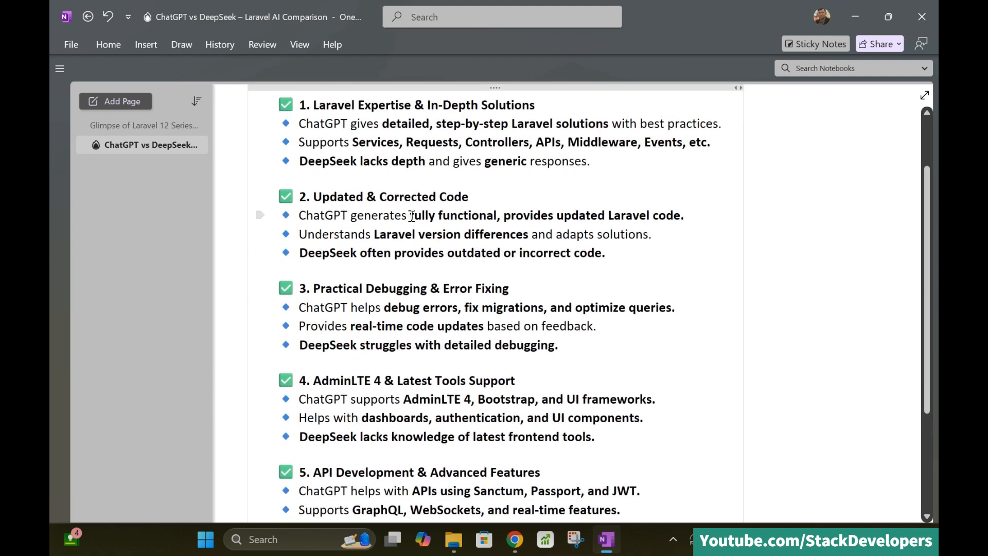
mouse_move(774, 285)
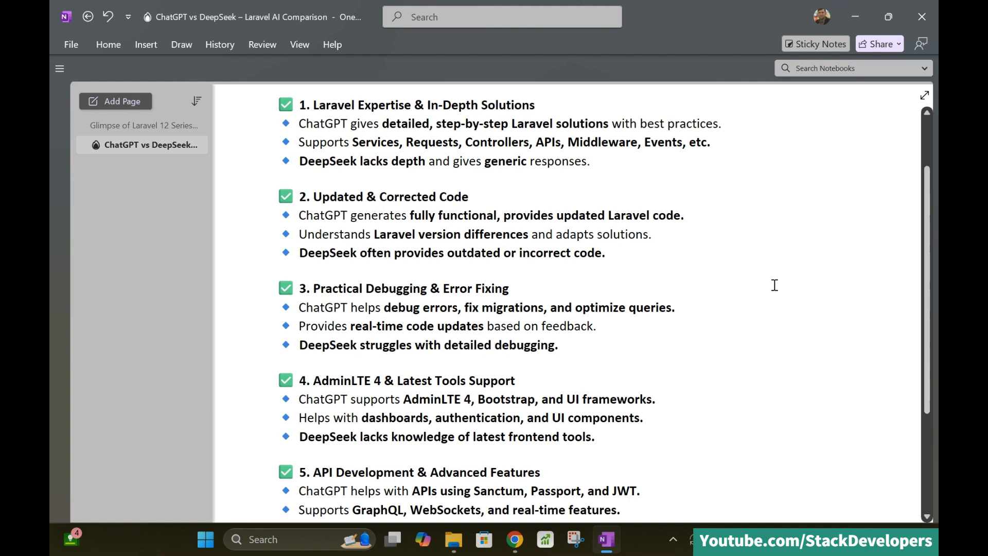
scroll("down", 3)
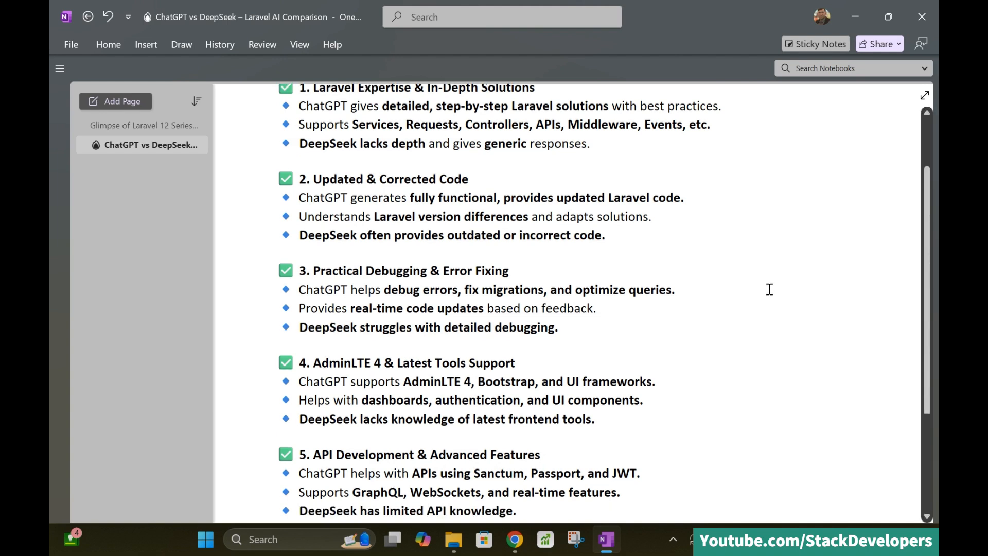
scroll("down", 3)
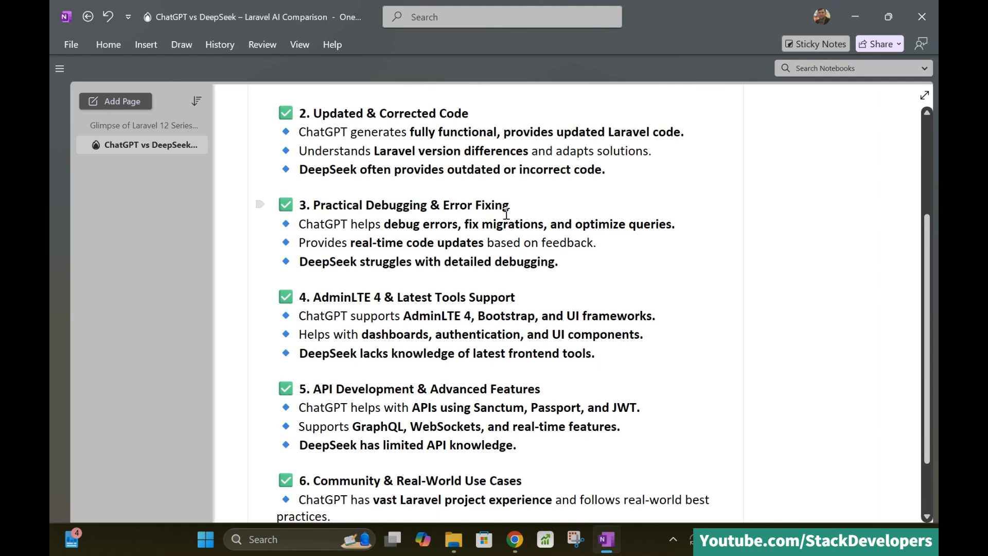
left_click(514, 540)
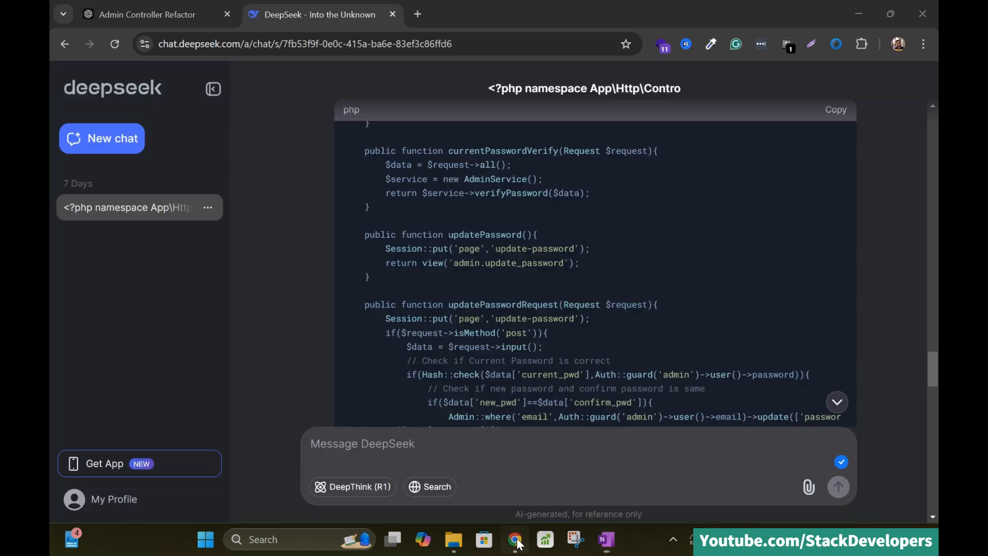
Step: Return to the ChatGPT tab and browse the chat history down toward the welcome-back sign-in prompt
left_click(146, 13)
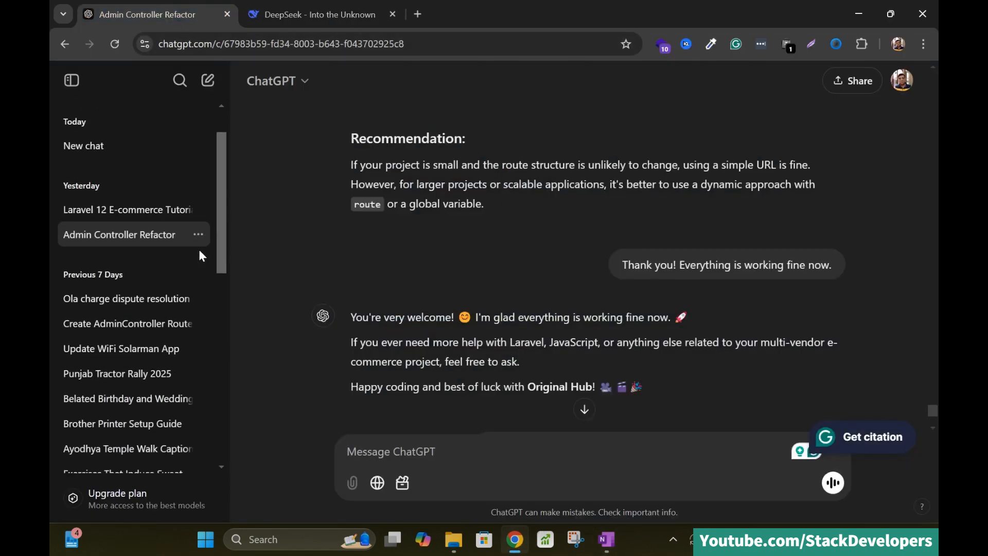
scroll("down", 3)
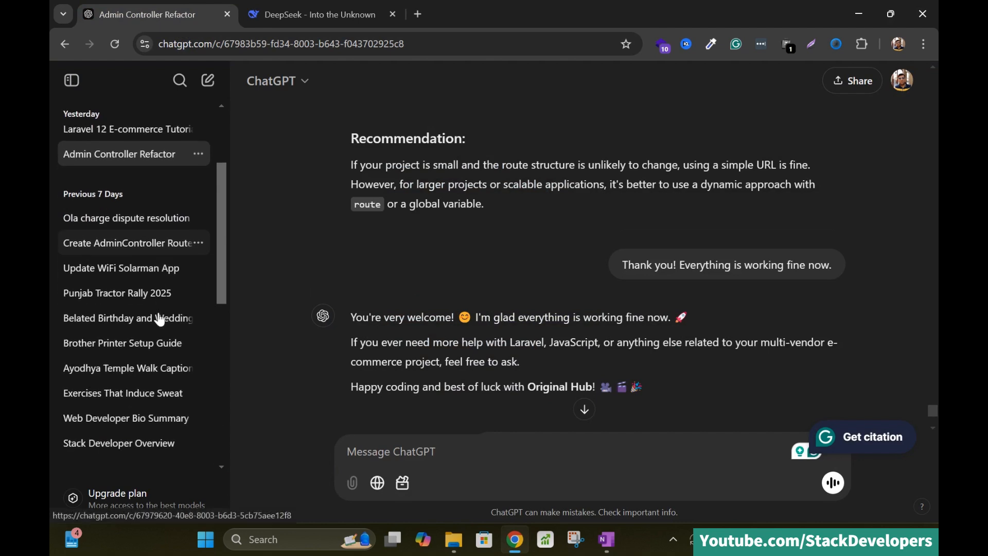
scroll("down", 3)
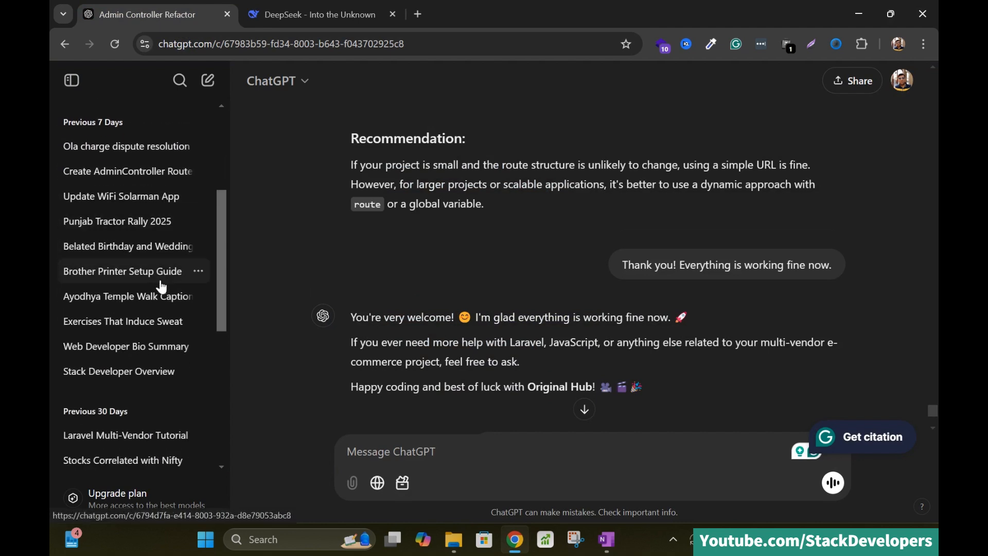
scroll("down", 3)
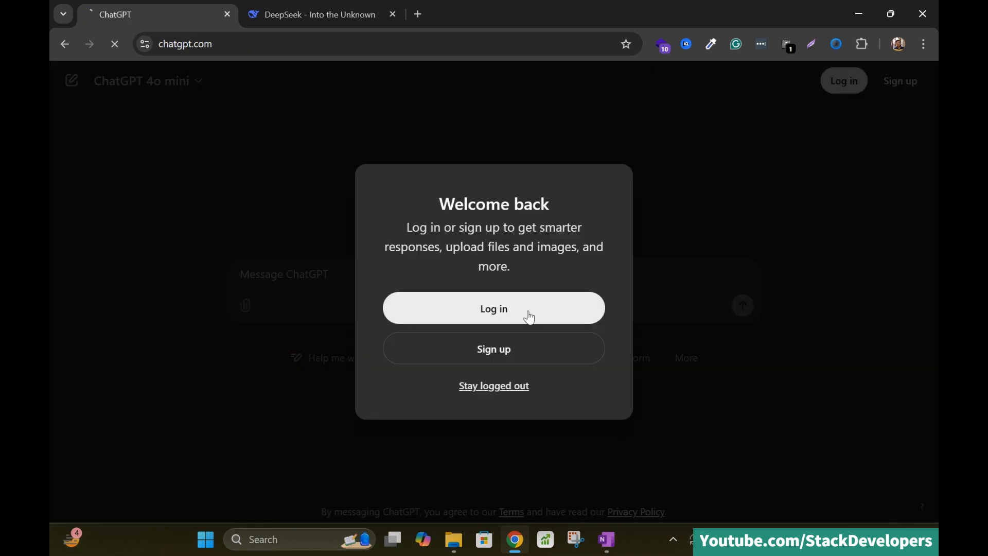
Step: Log in to ChatGPT and open the 'Coupon Code Copy Fix' conversation from Previous 7 Days
left_click(493, 308)
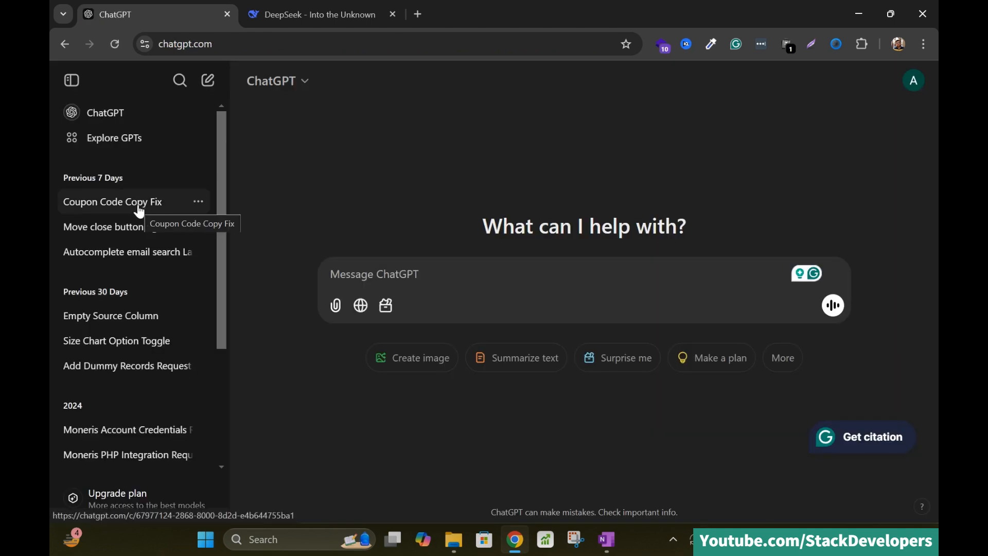
left_click(113, 201)
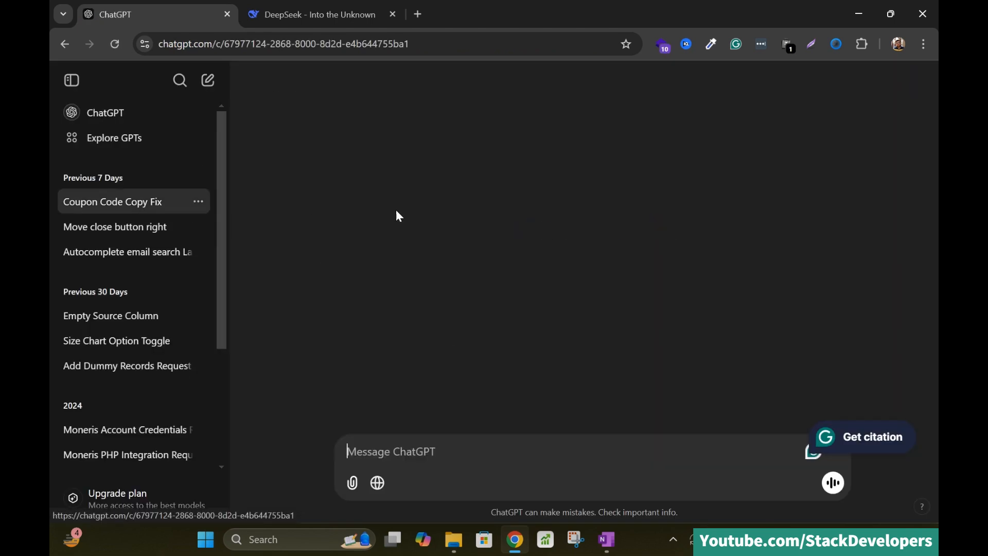
Step: Move through the coupon chat to the user's script and question about copy working only for the first coupon
left_click(112, 202)
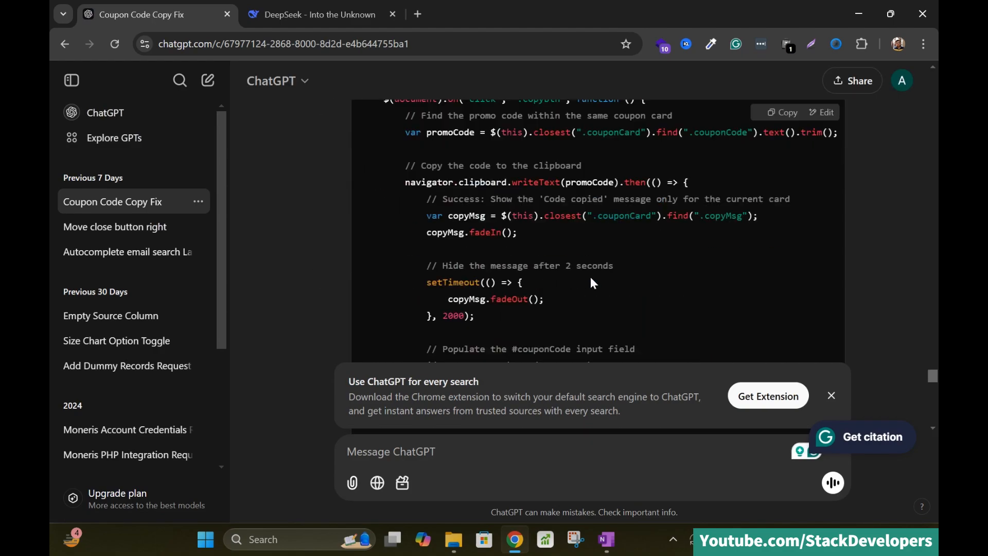
scroll("down", 3)
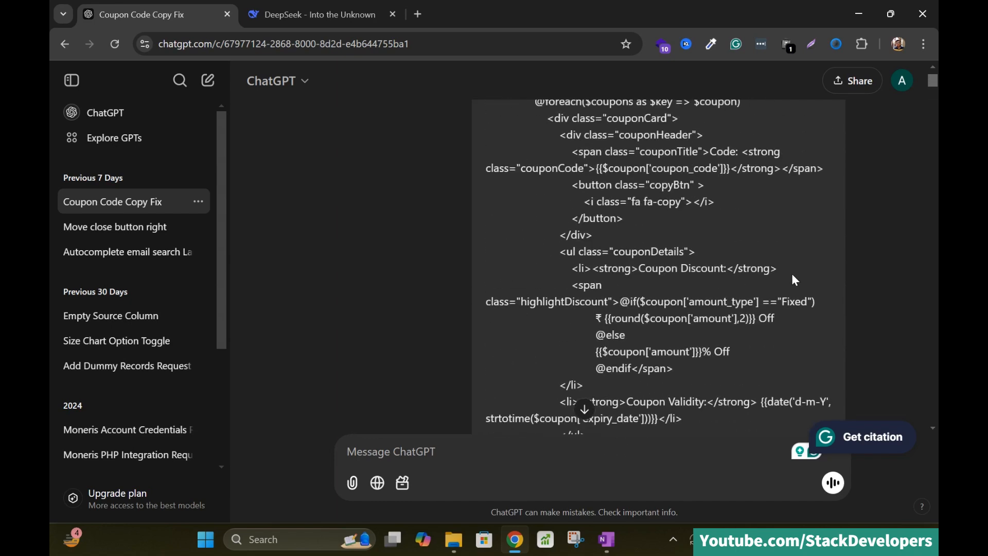
scroll("down", 3)
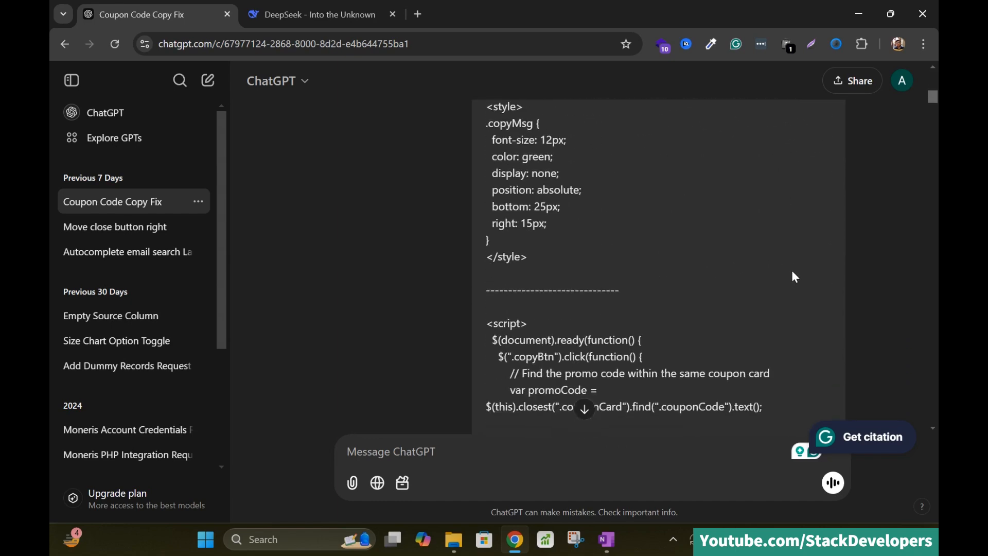
scroll("down", 3)
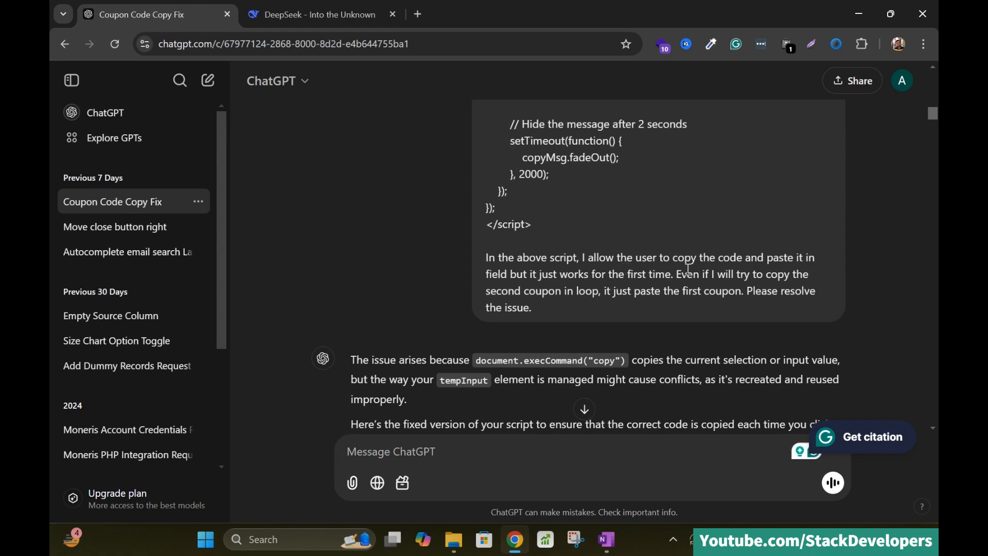
mouse_move(512, 288)
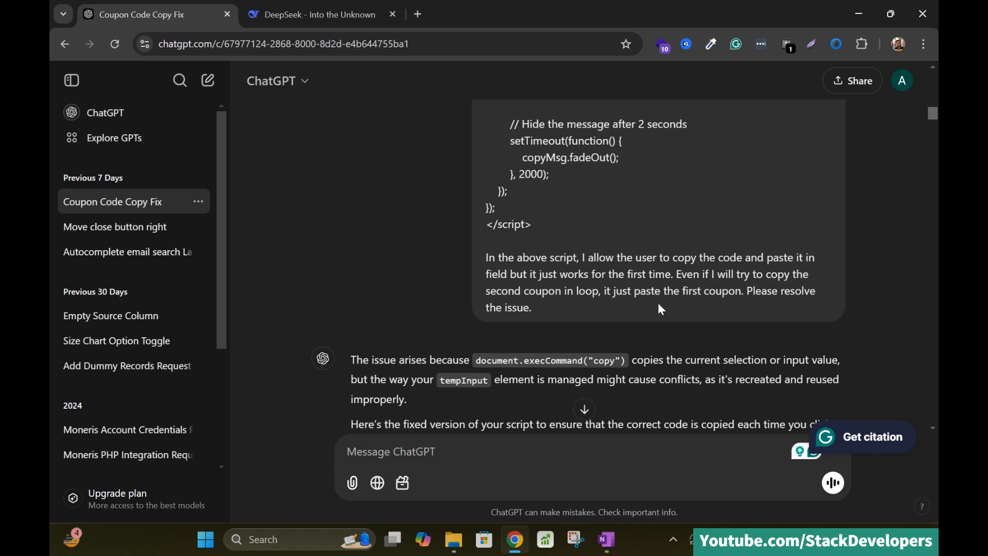
mouse_move(573, 329)
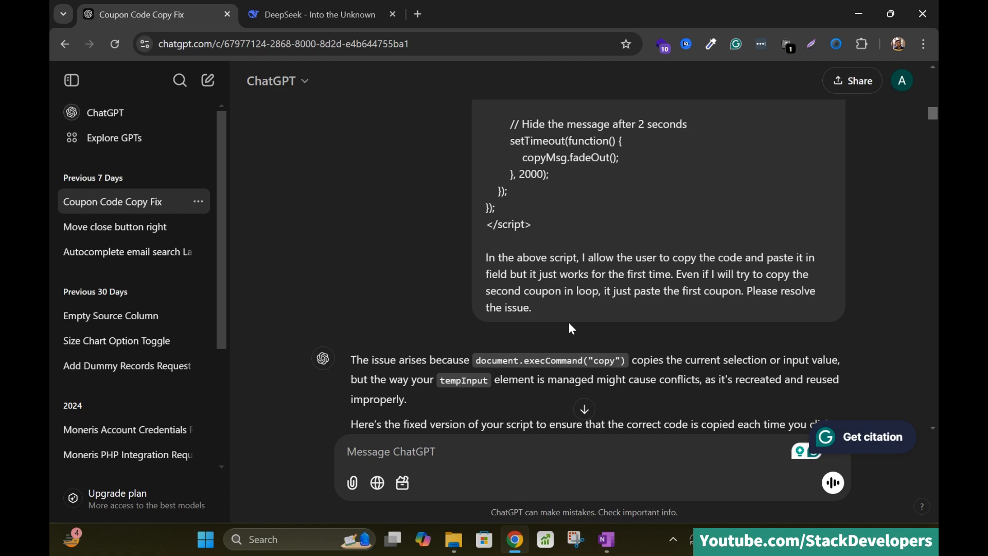
mouse_move(703, 314)
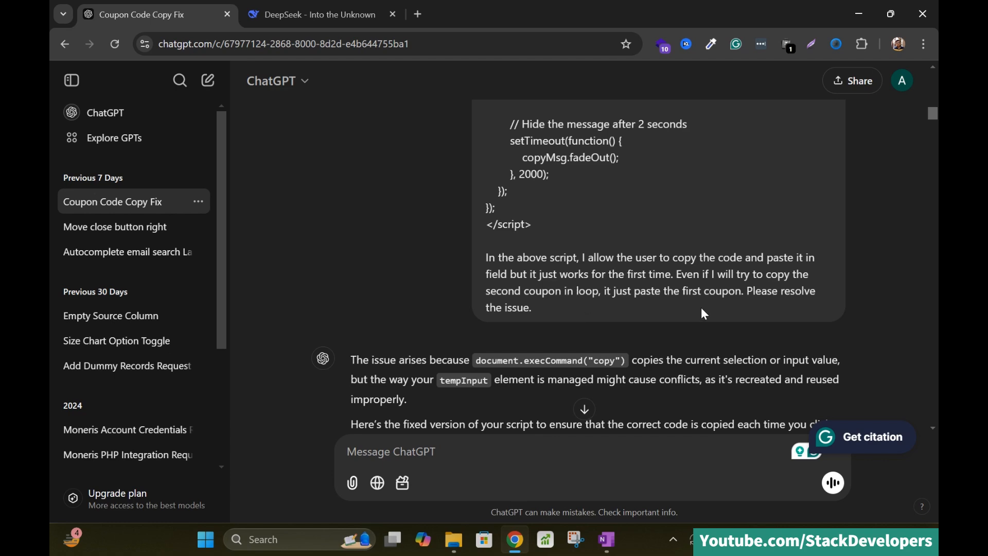
Step: Read past the clipboard fix, AJAX apply additions and repeat-copy fix to the apply-icon replacement request
scroll("down", 3)
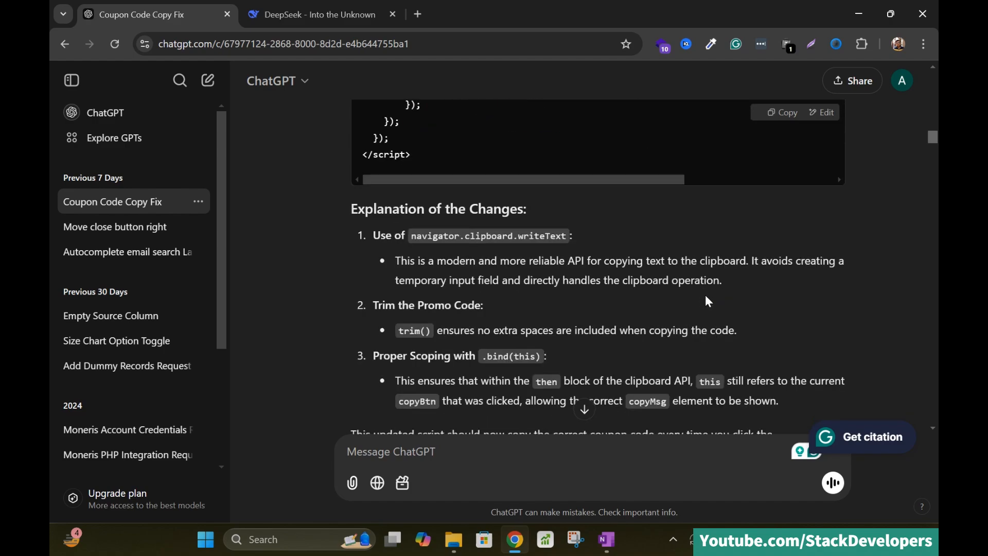
scroll("down", 3)
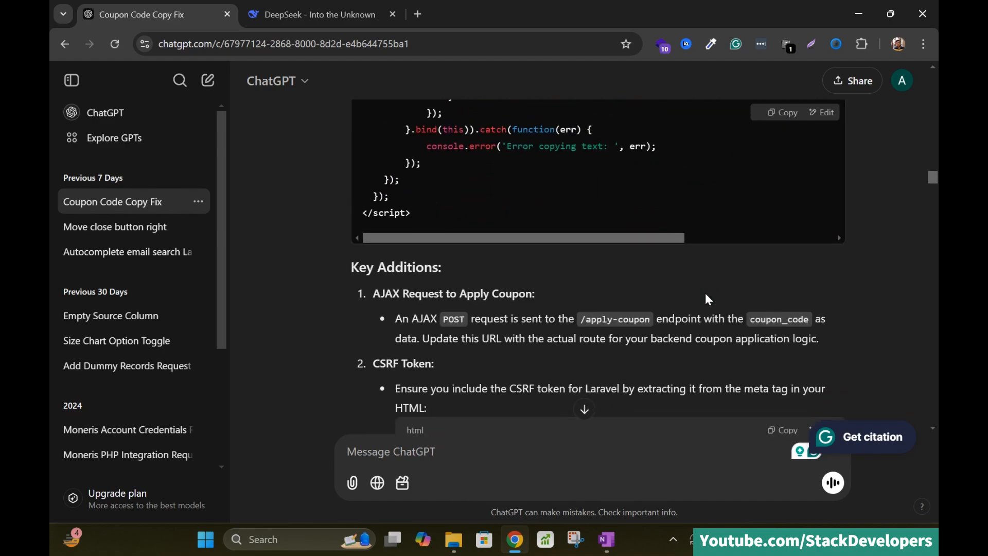
scroll("down", 3)
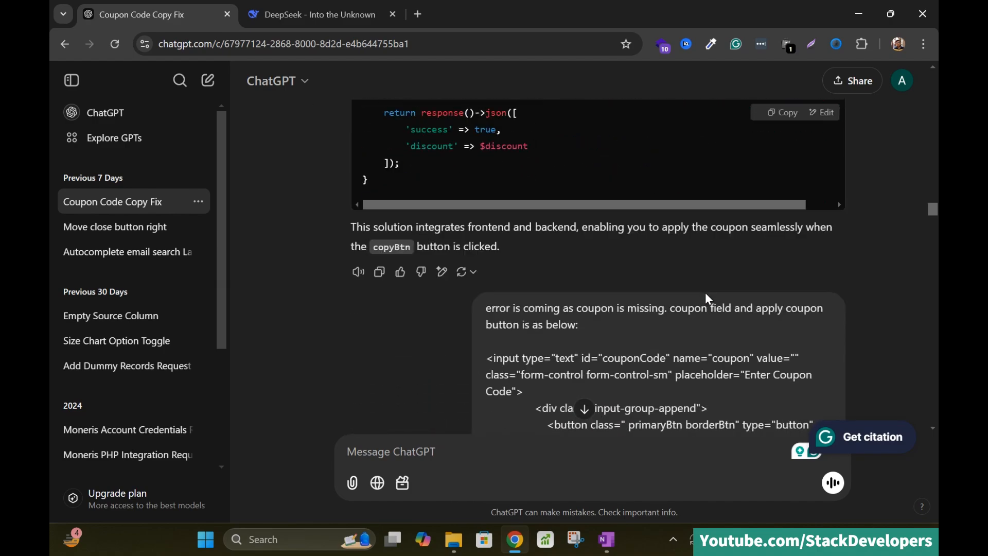
scroll("down", 3)
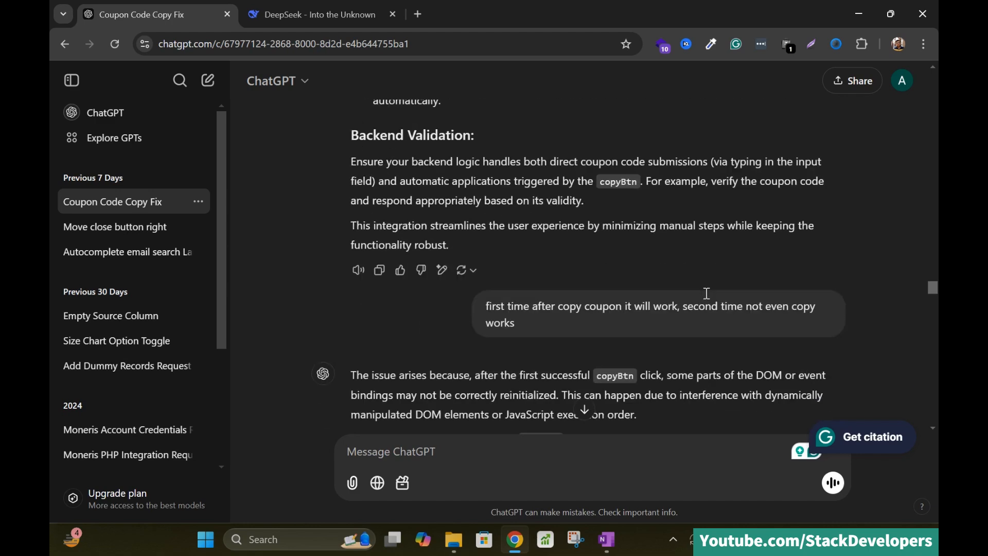
scroll("down", 3)
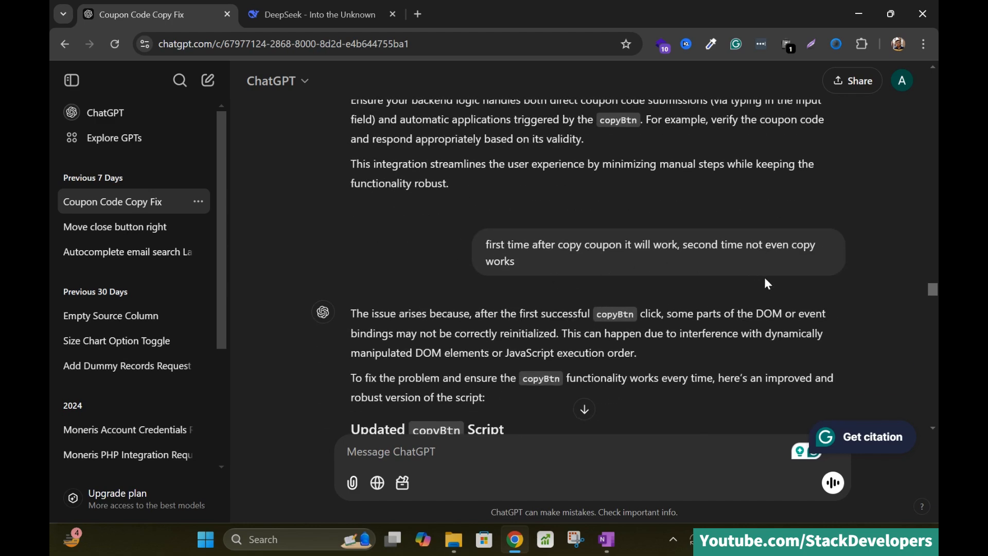
scroll("down", 3)
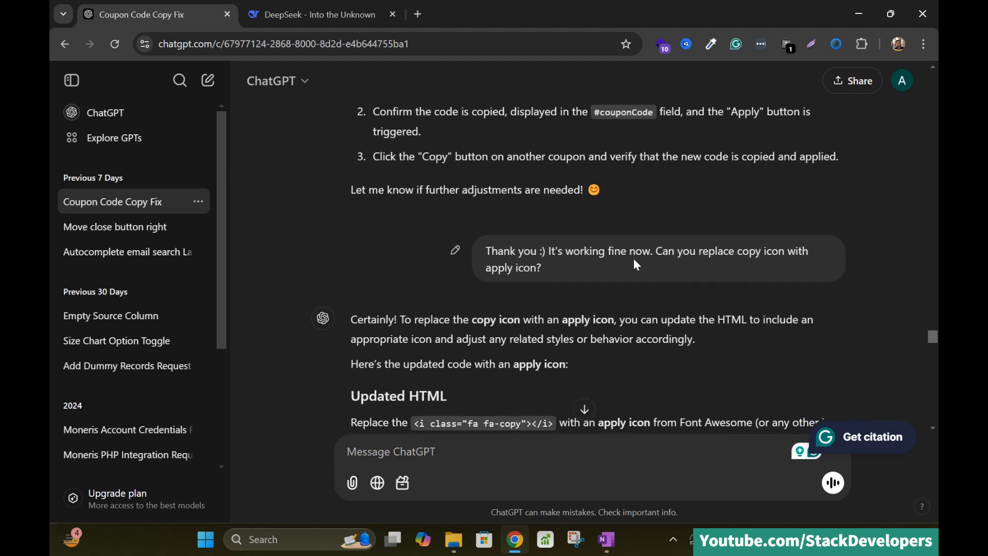
mouse_move(758, 280)
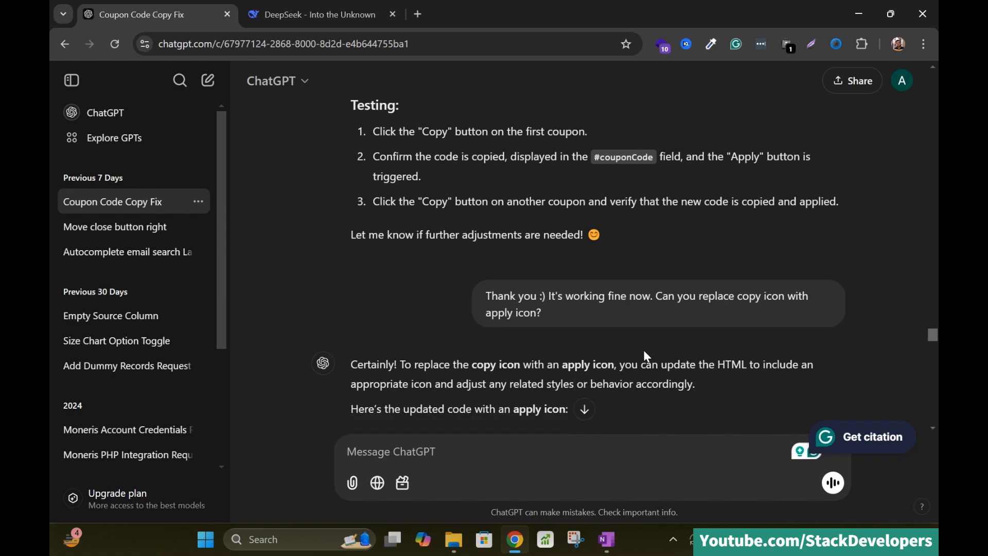
Step: Review the Updated Script, Button HTML and CSS for the applied-coupon icon, then switch to OneNote
scroll("down", 3)
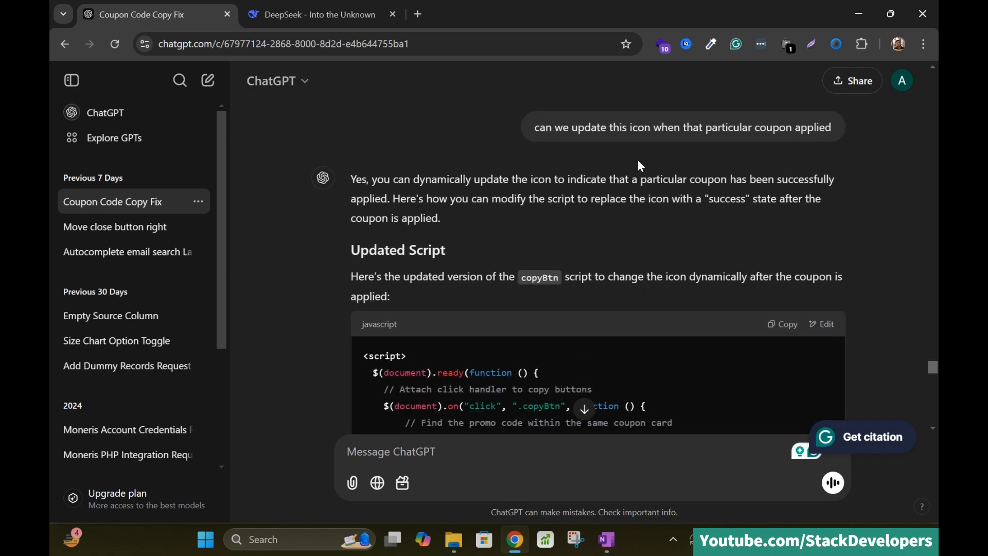
mouse_move(758, 155)
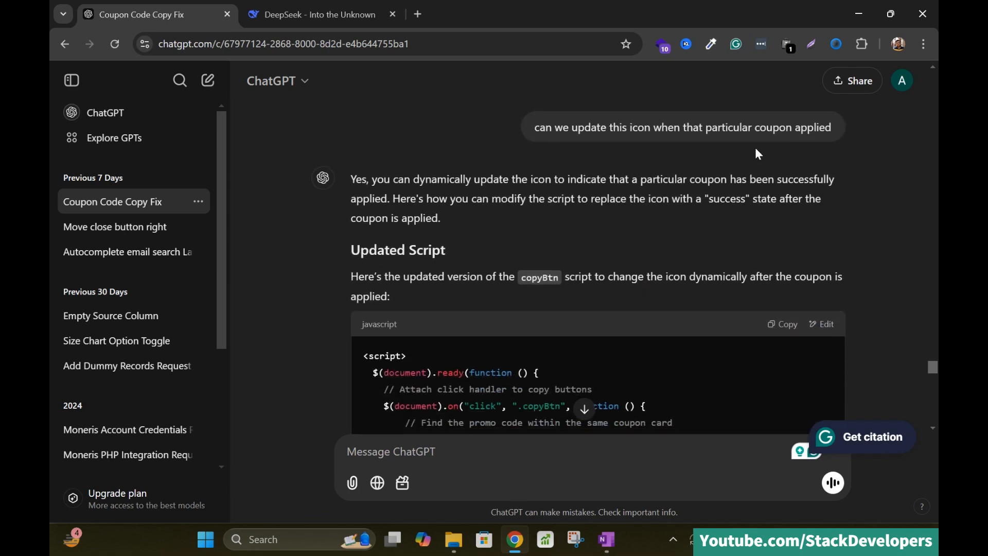
scroll("down", 3)
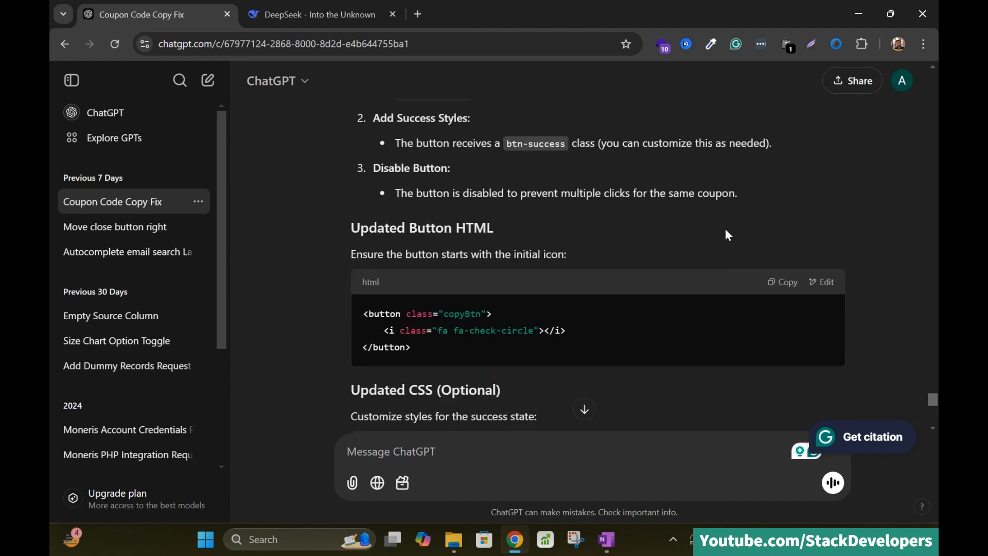
scroll("down", 3)
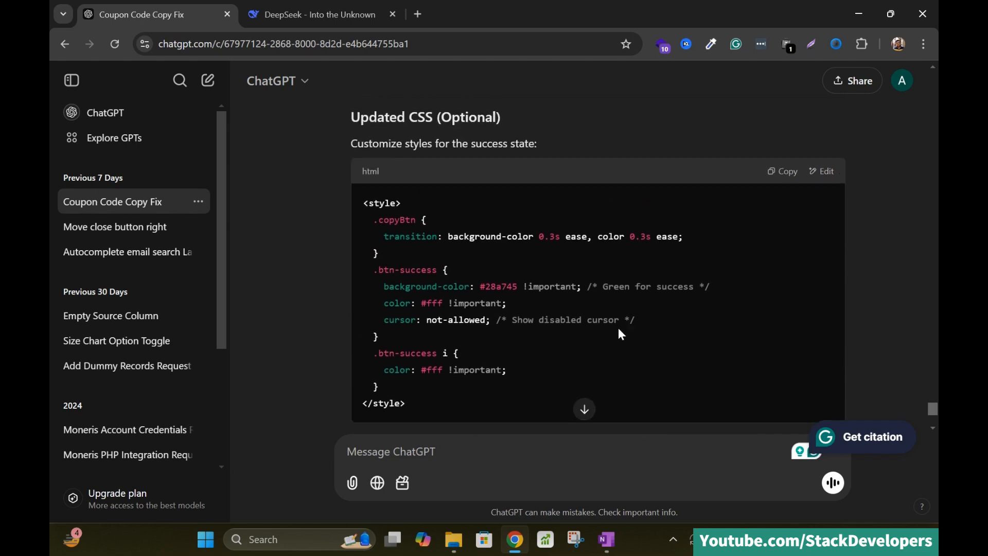
mouse_move(186, 202)
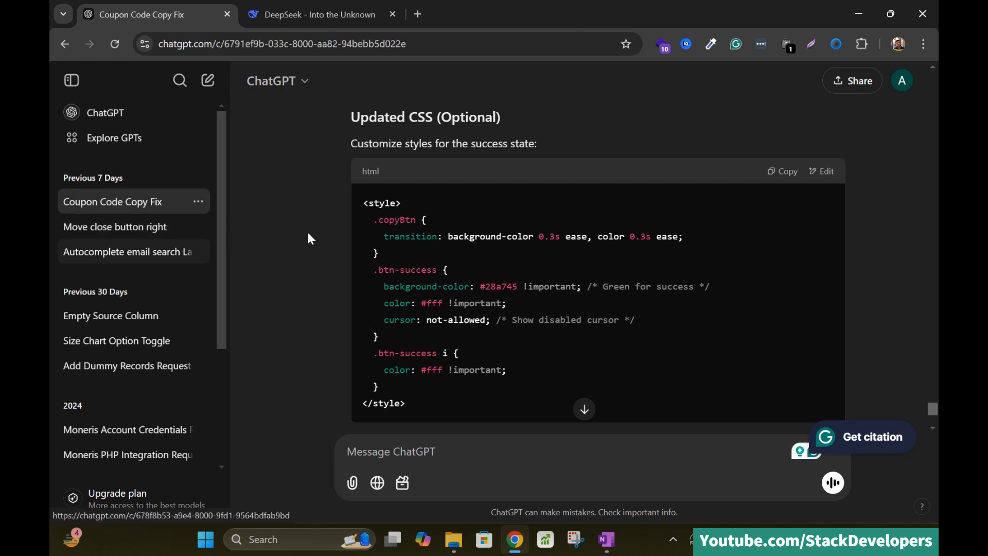
left_click(114, 226)
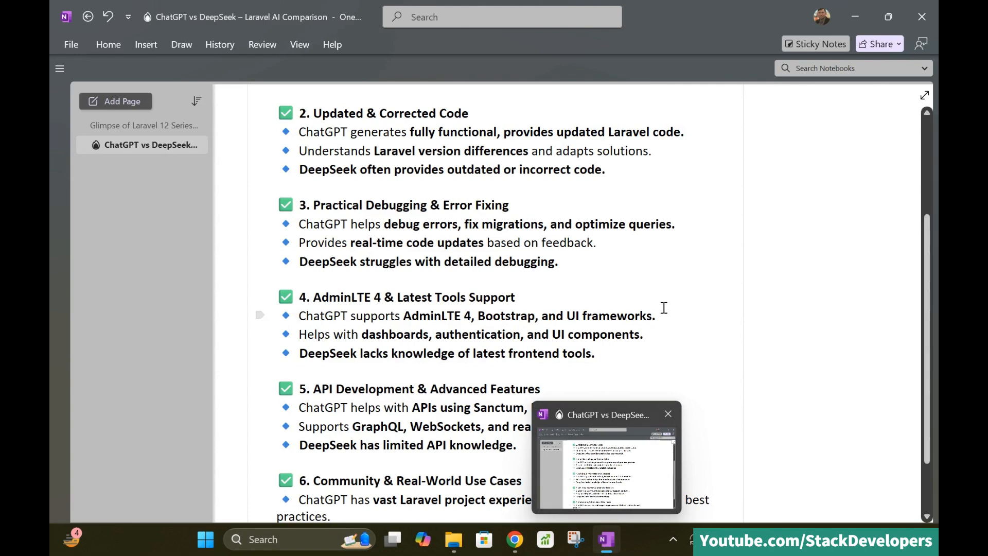
Step: Scroll the comparison page to its Final Verdict naming ChatGPT the best AI for Laravel developers
left_click(668, 414)
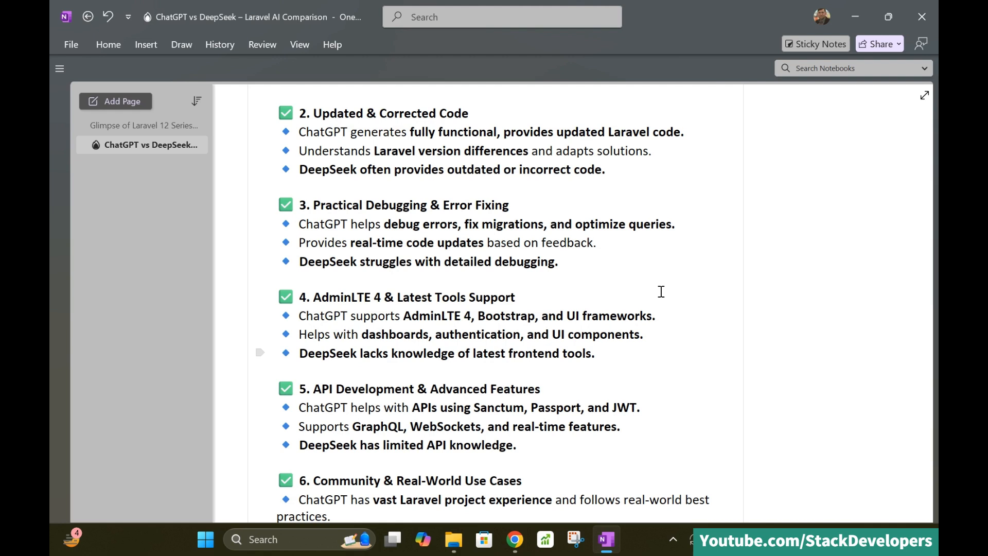
scroll("down", 3)
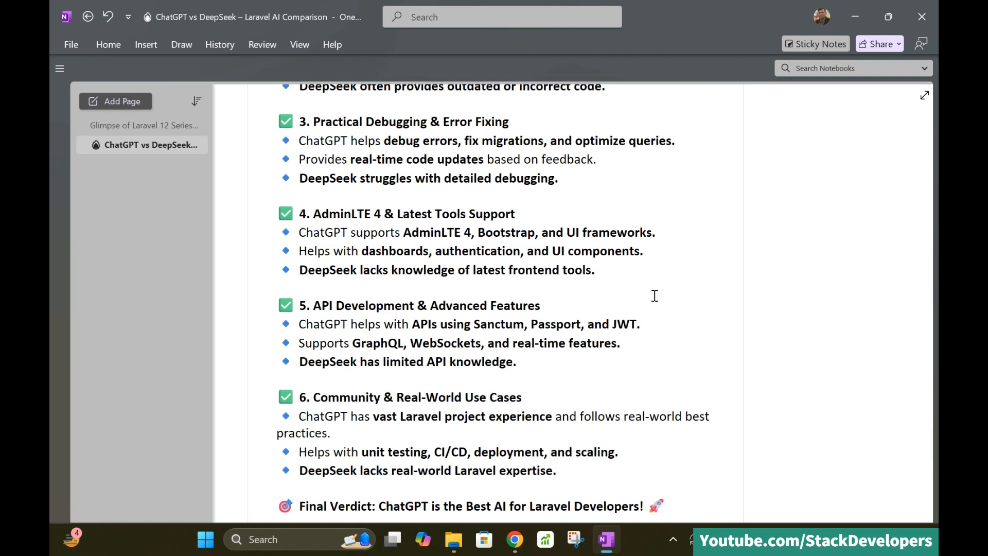
scroll("down", 3)
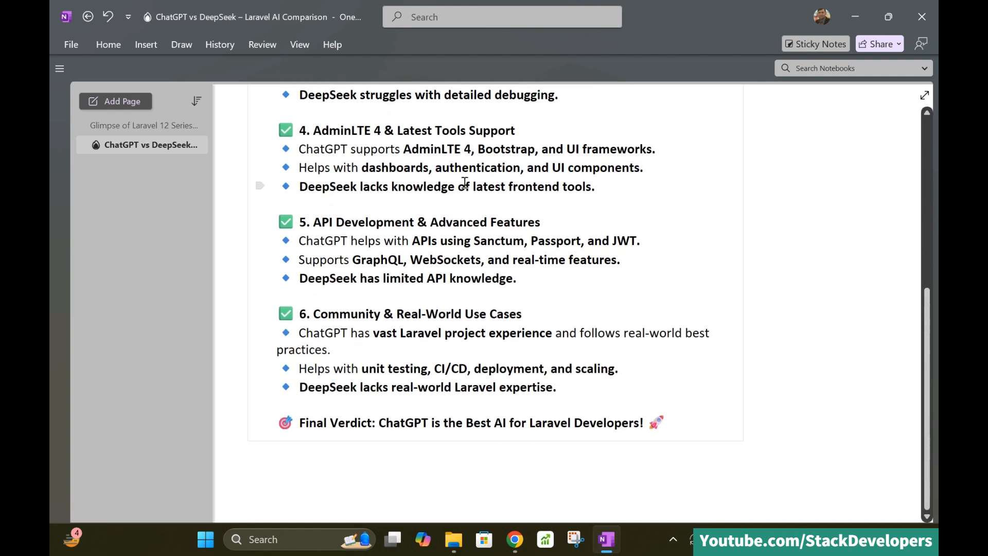